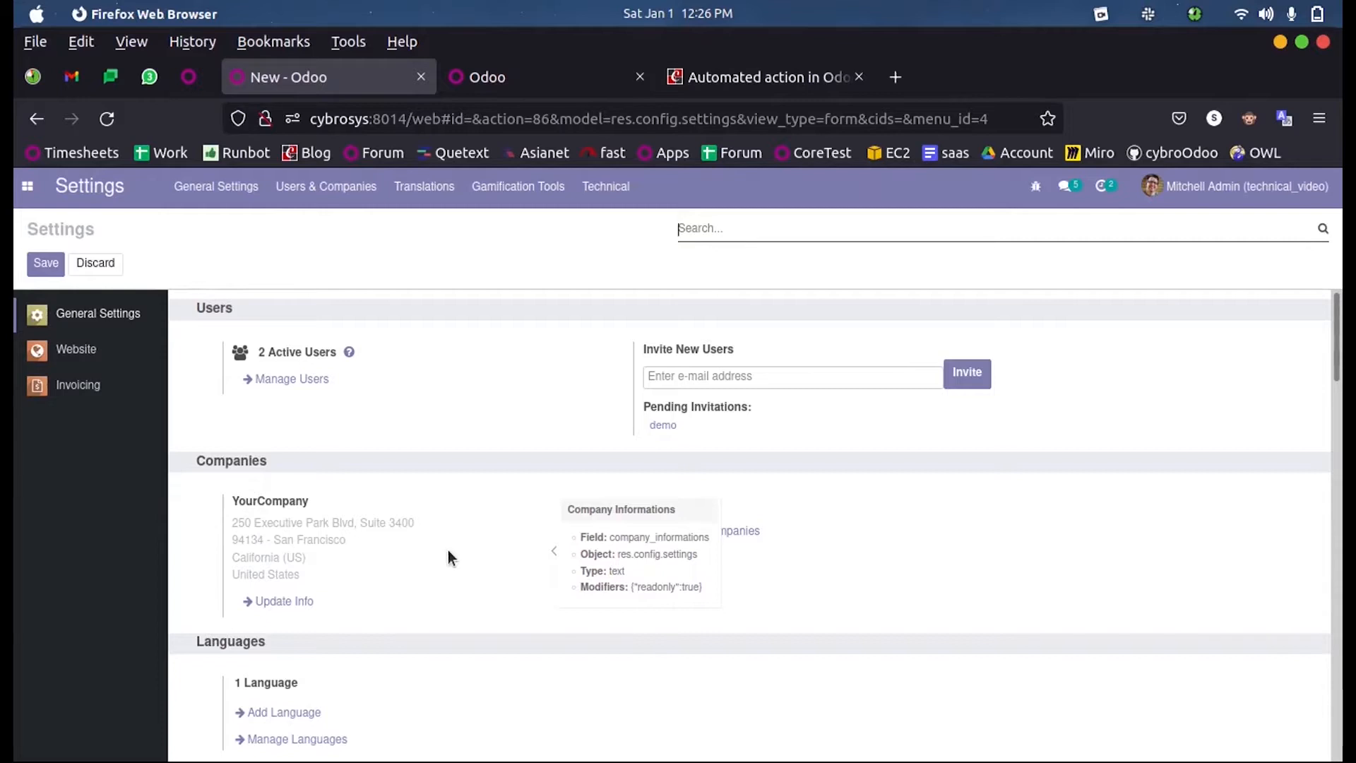
# - Visit the Tips and Tricks app, then return to the Settings app
pyautogui.click(27, 185)
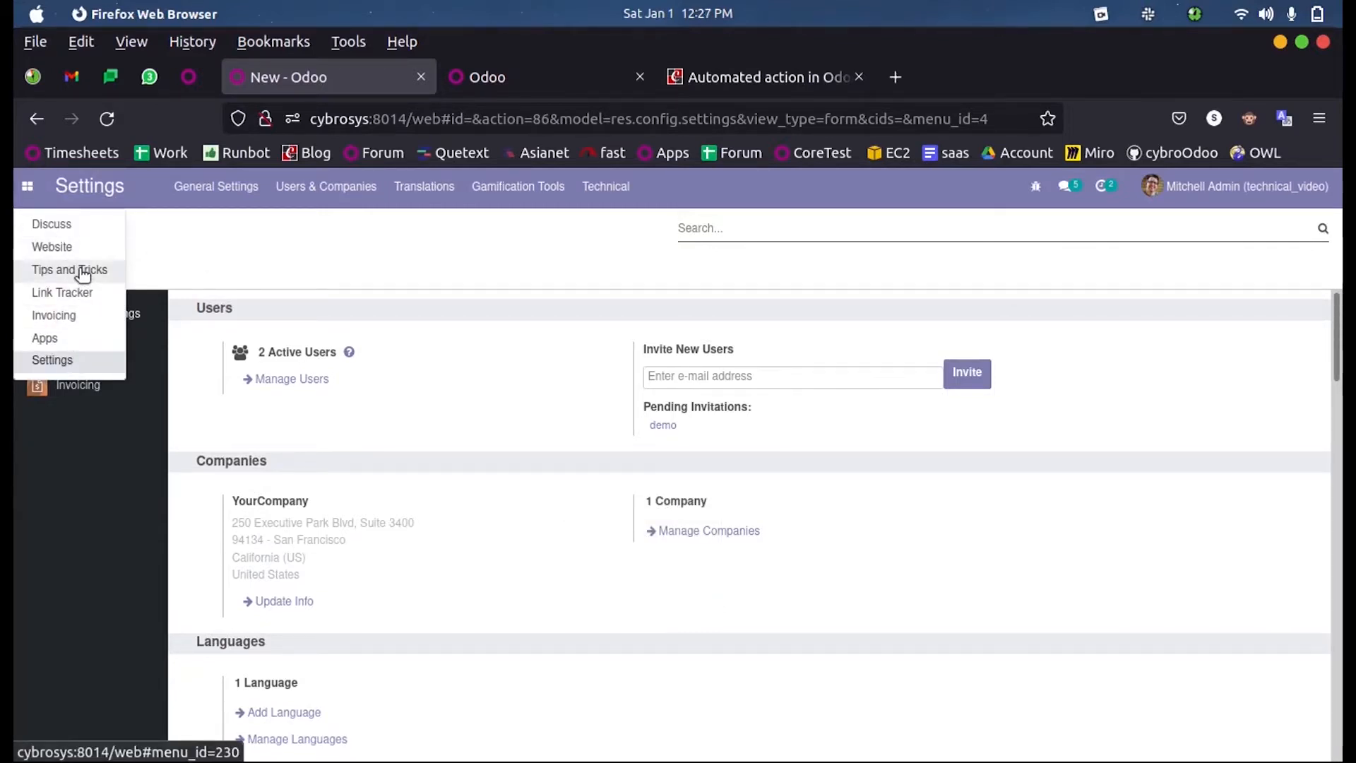
pyautogui.click(68, 270)
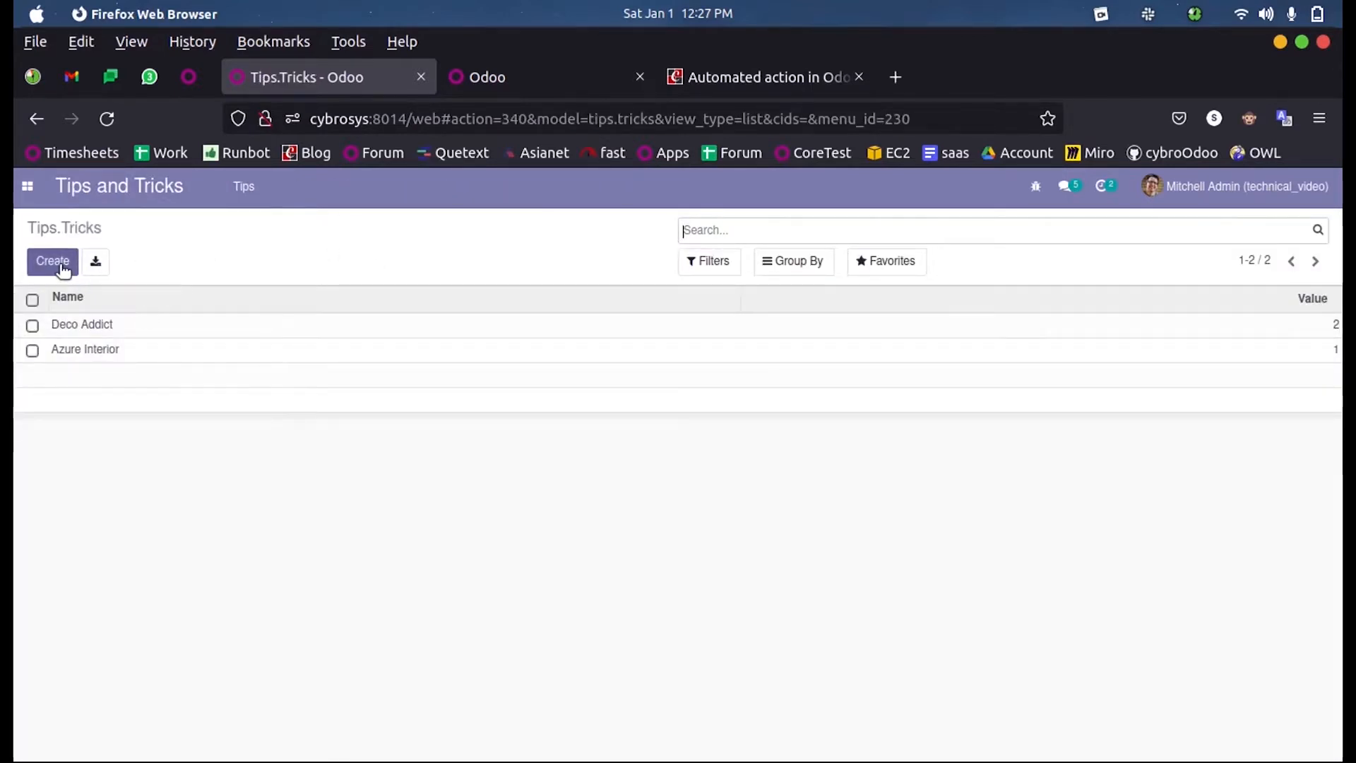
pyautogui.click(26, 187)
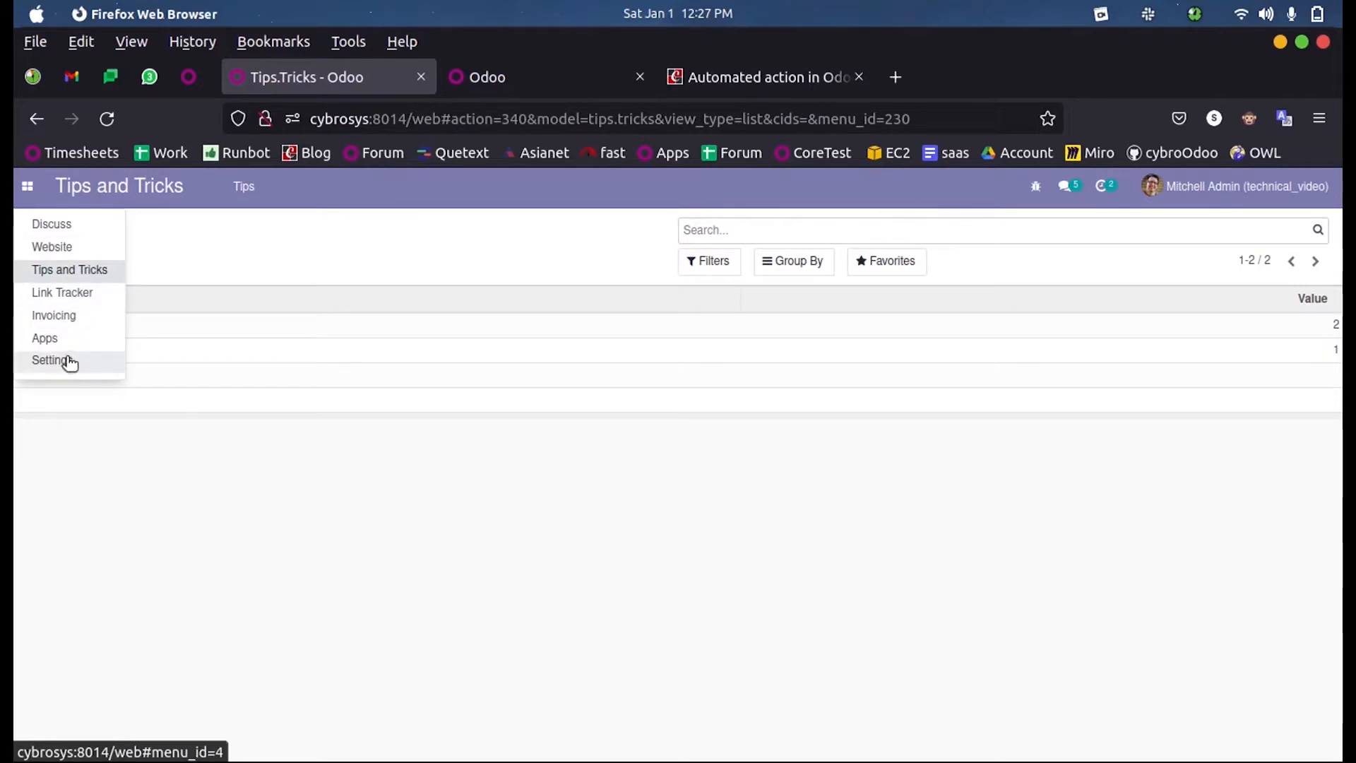
pyautogui.click(53, 360)
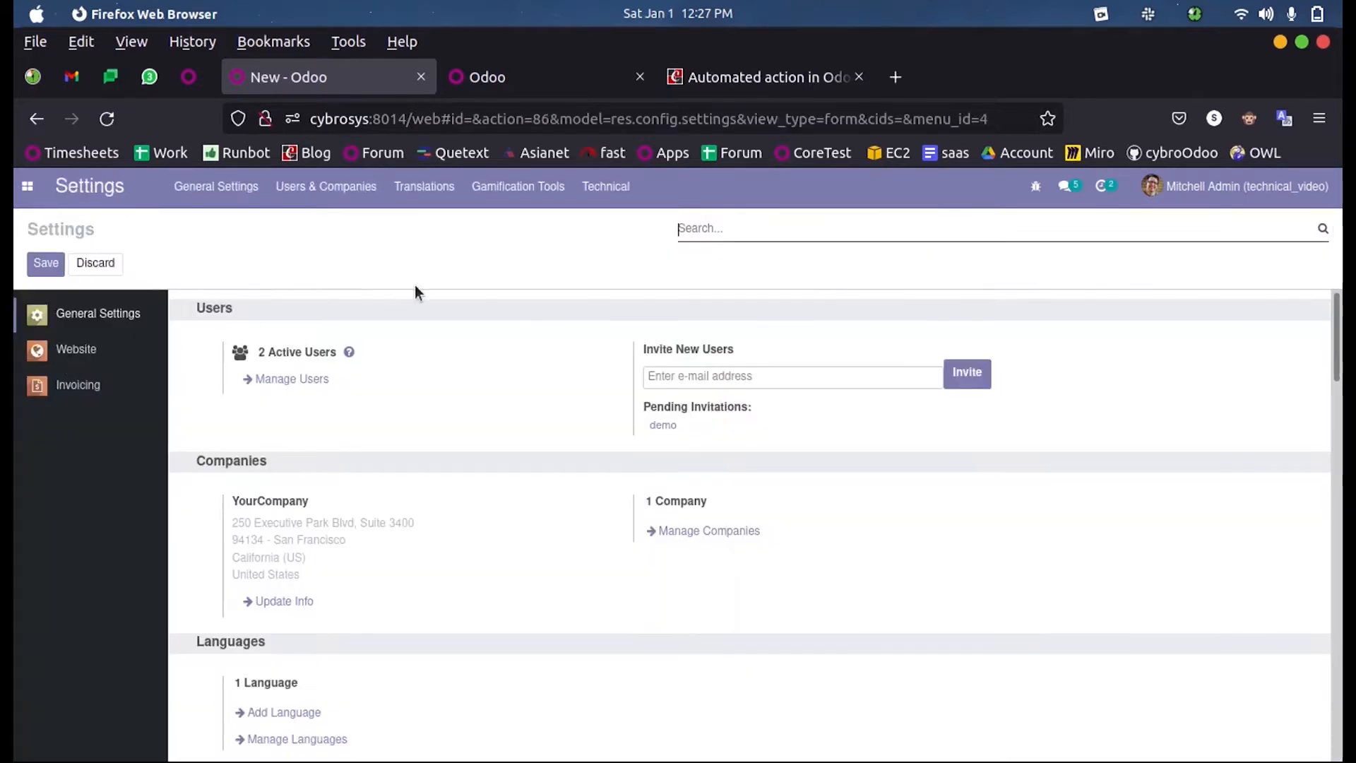
# - From Technical > Automated Actions, view the 'Base Automation: Create a record' action, then switch to its XML source
pyautogui.click(606, 186)
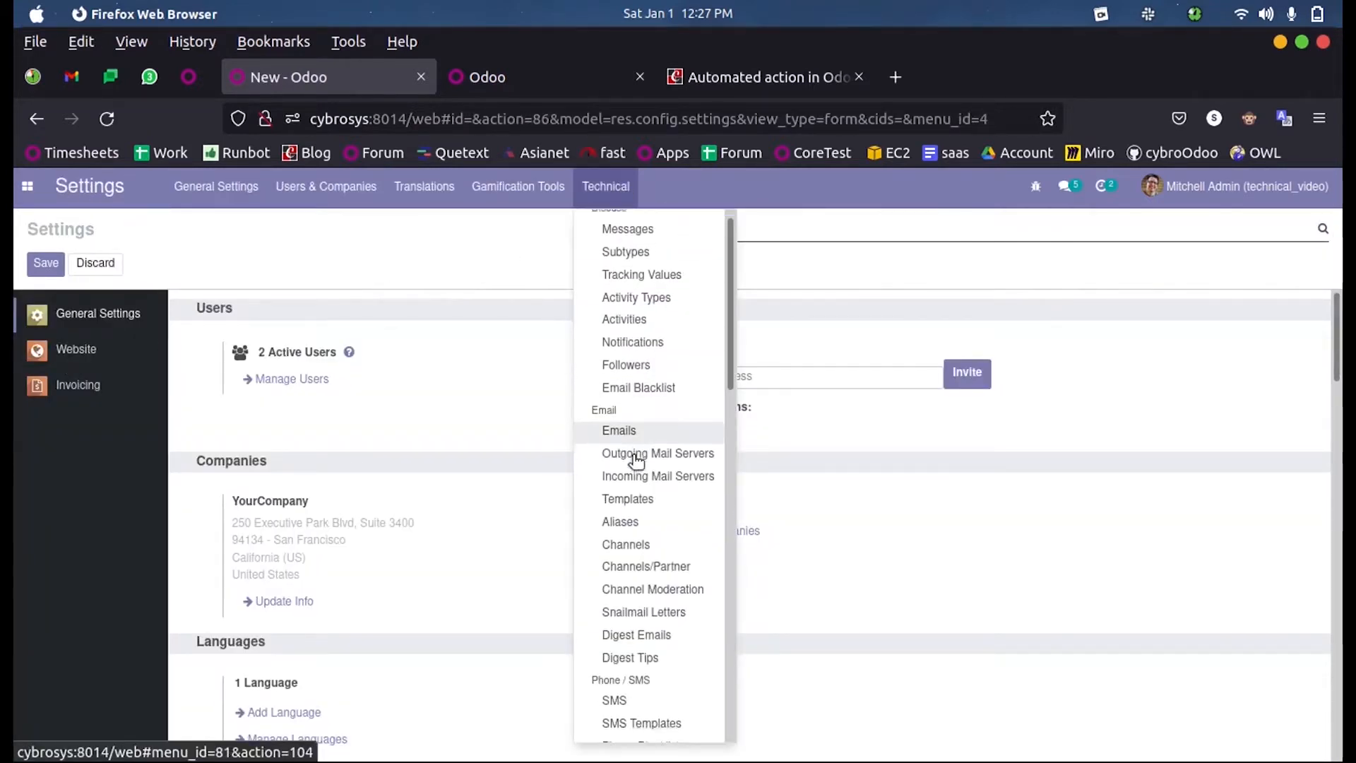
pyautogui.scroll(-3)
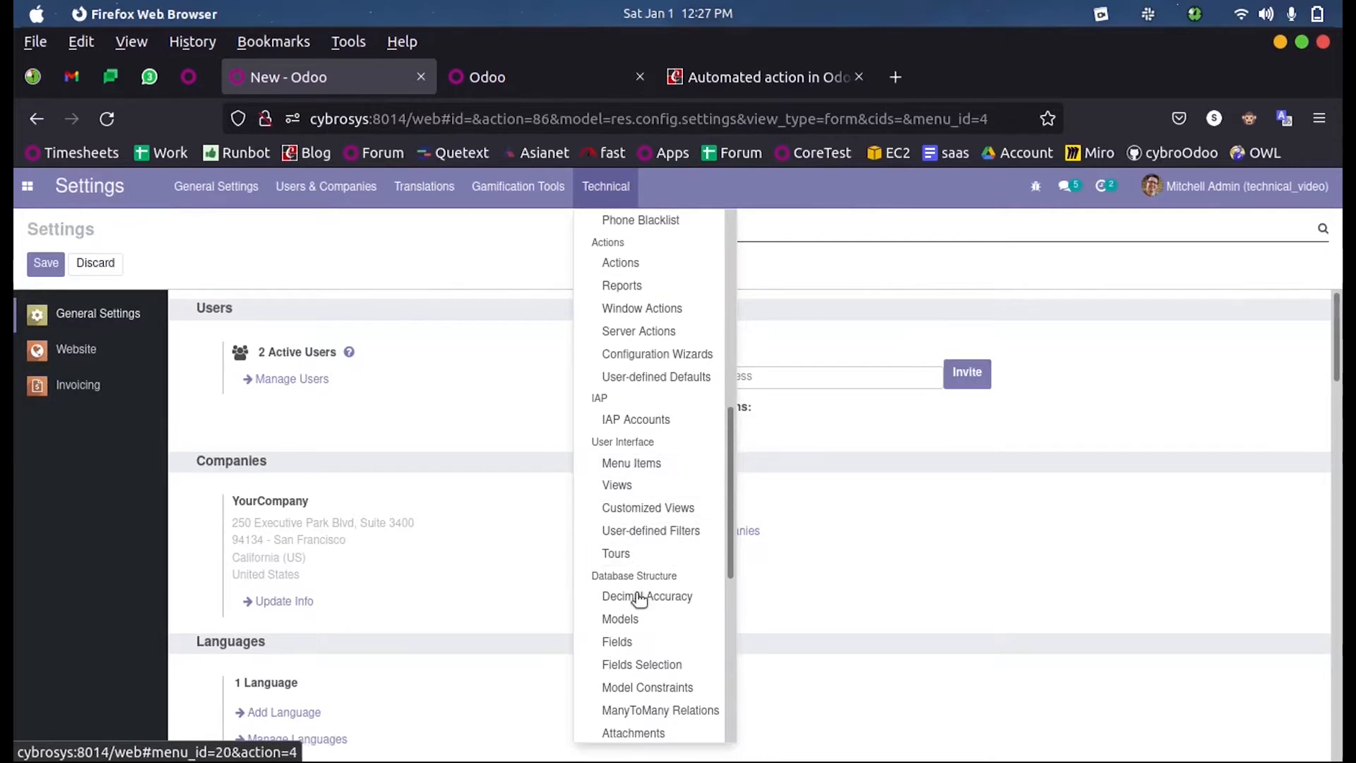
pyautogui.scroll(-3)
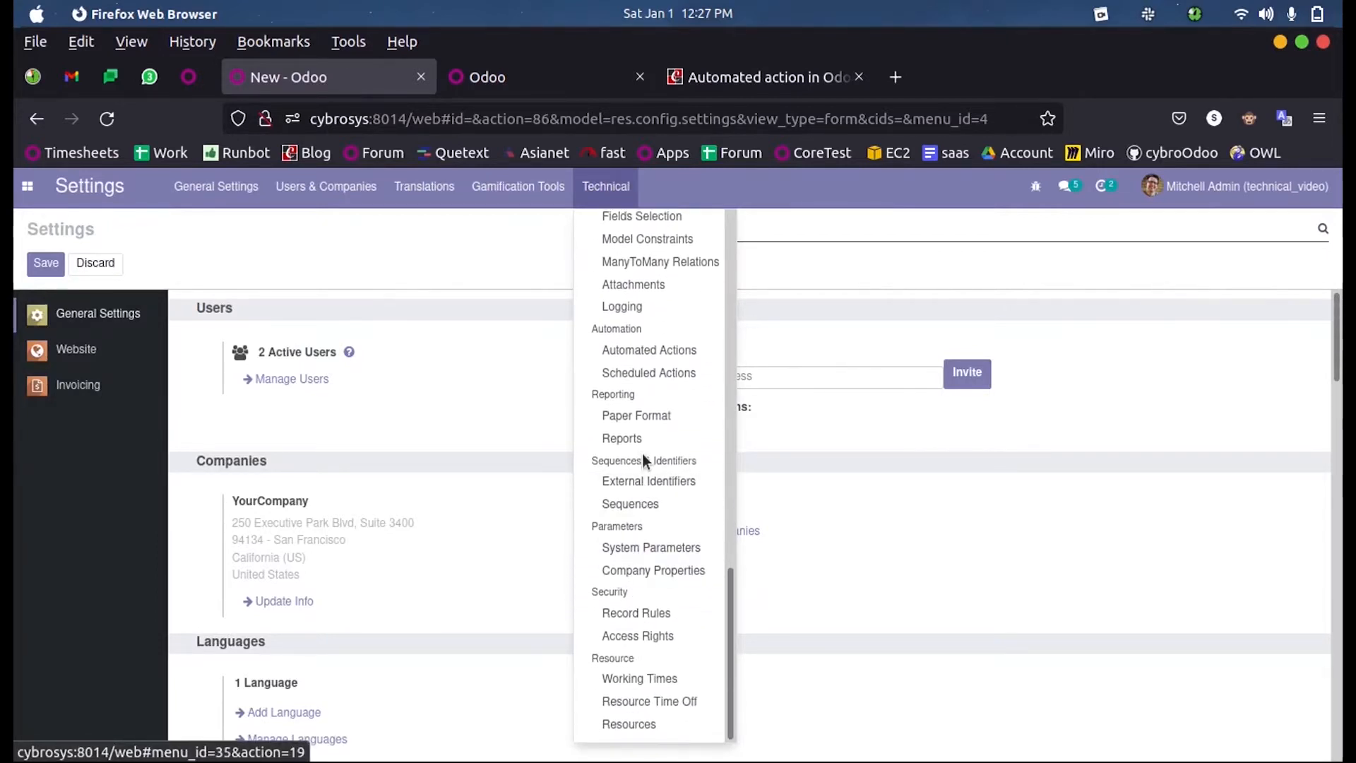
pyautogui.click(649, 349)
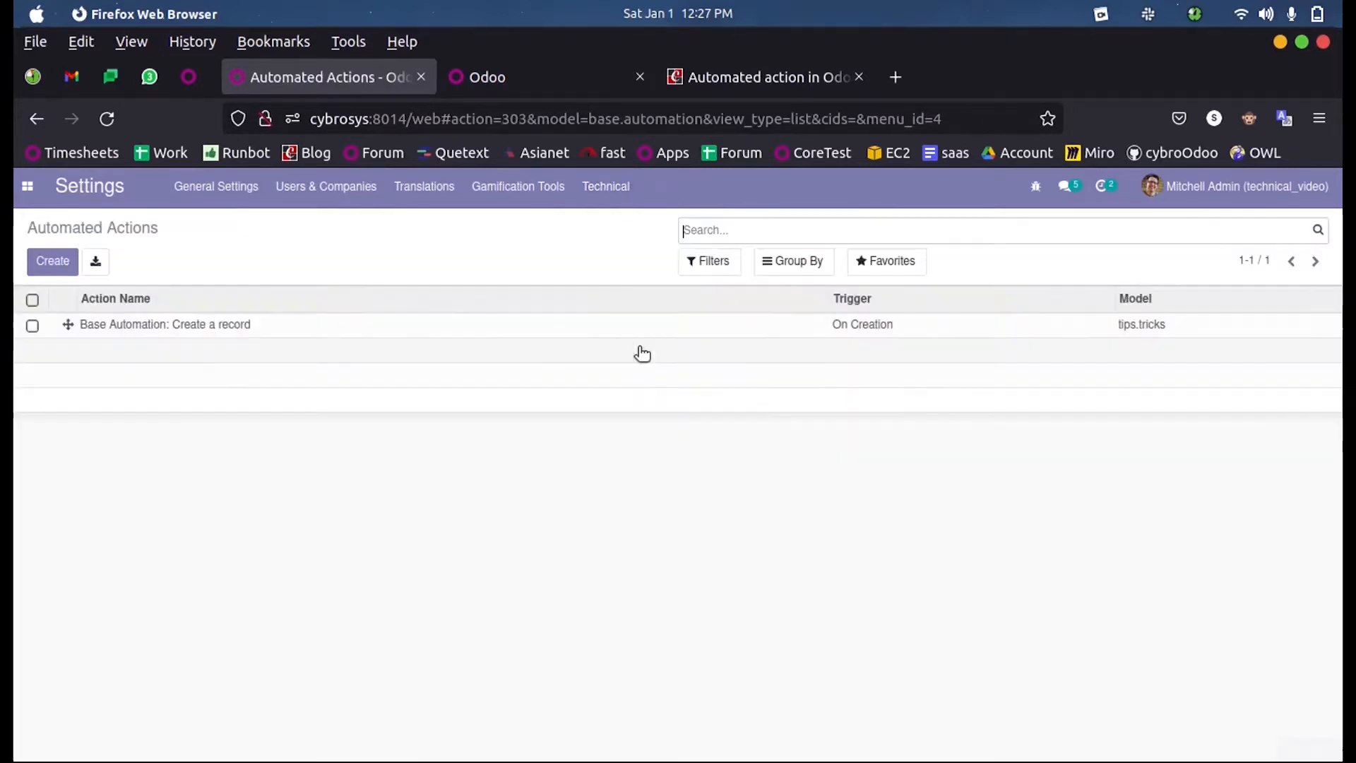
pyautogui.click(165, 324)
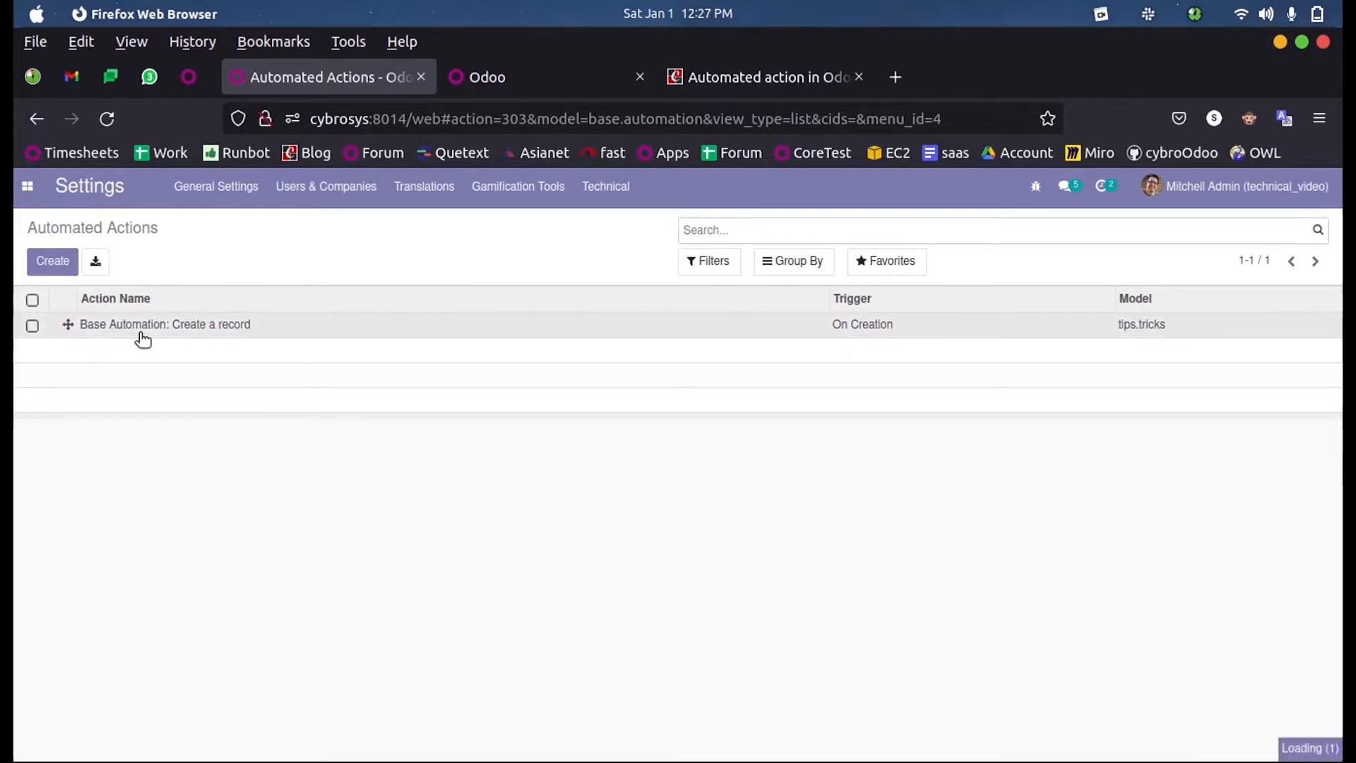
pyautogui.click(165, 325)
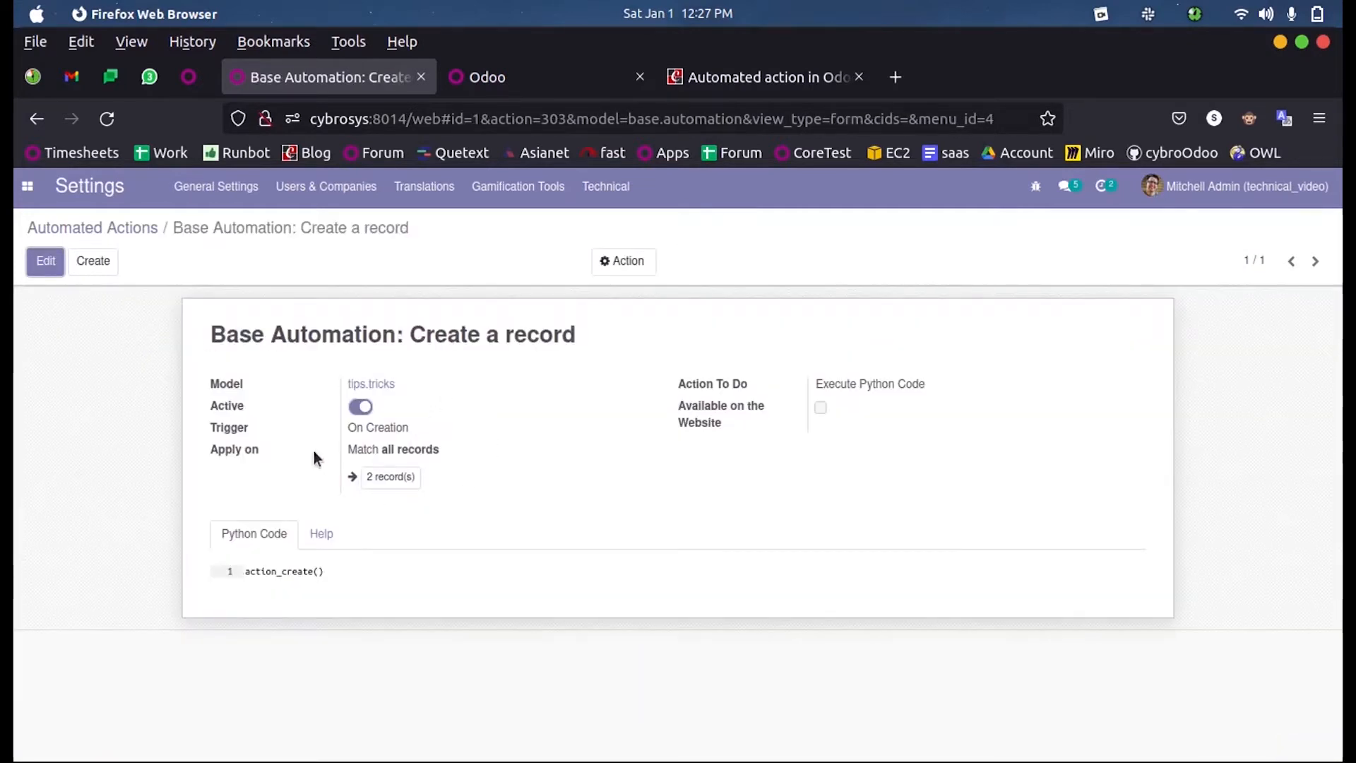
pyautogui.moveTo(506, 541)
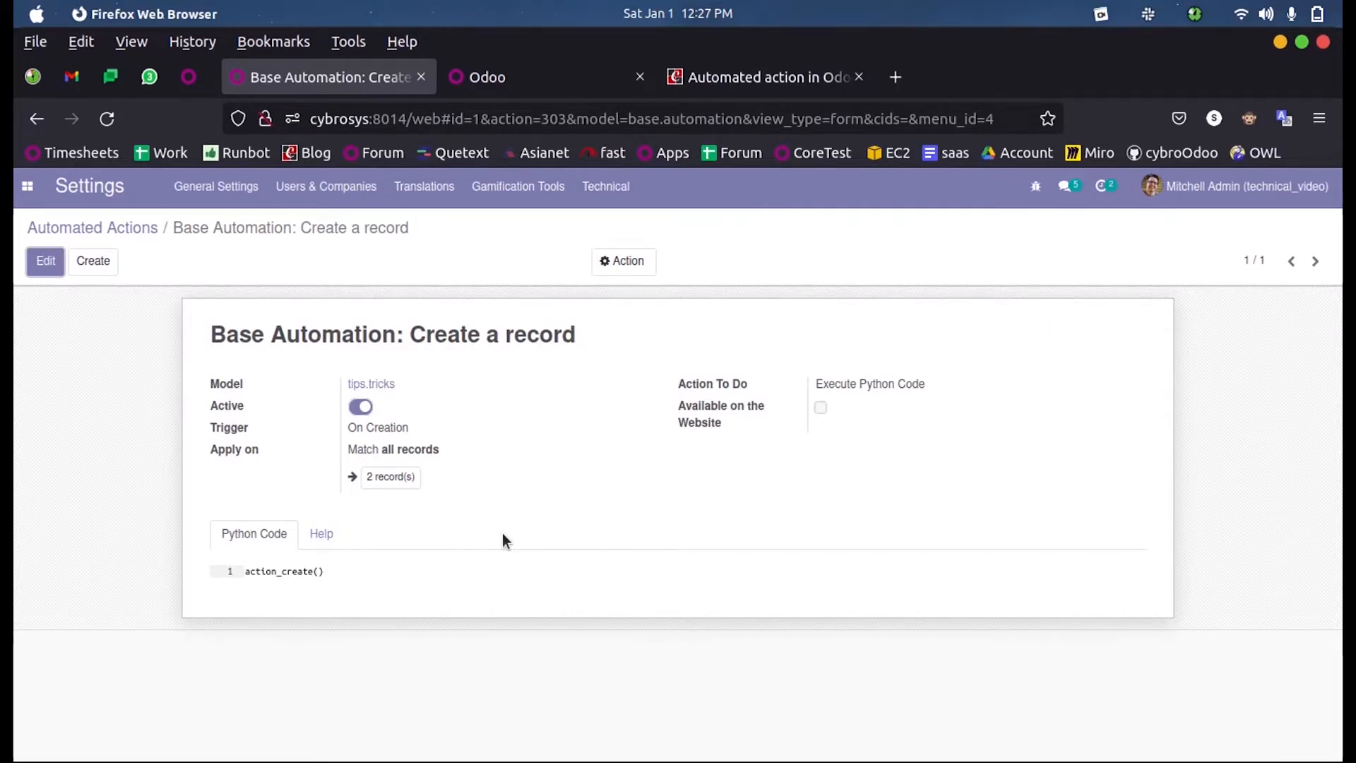
pyautogui.press('cmd+tab')
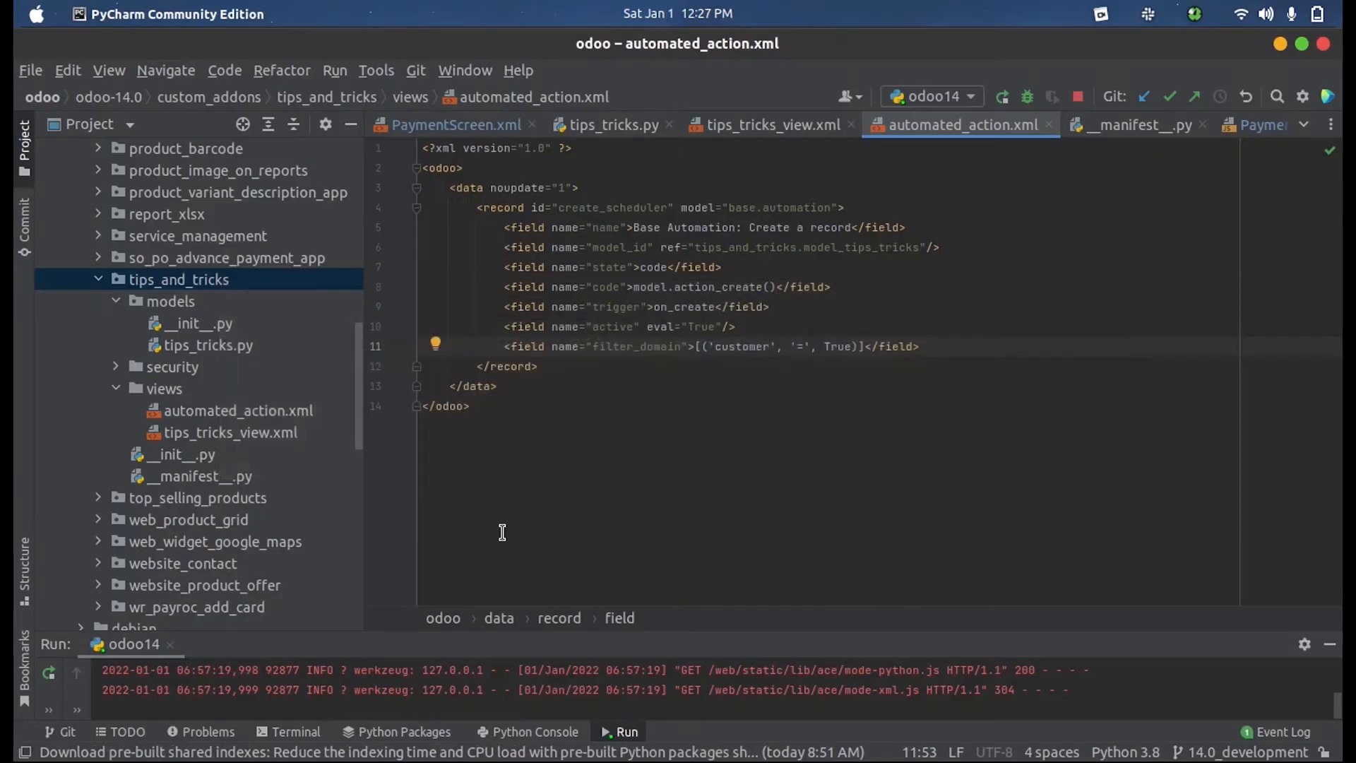
pyautogui.moveTo(592, 238)
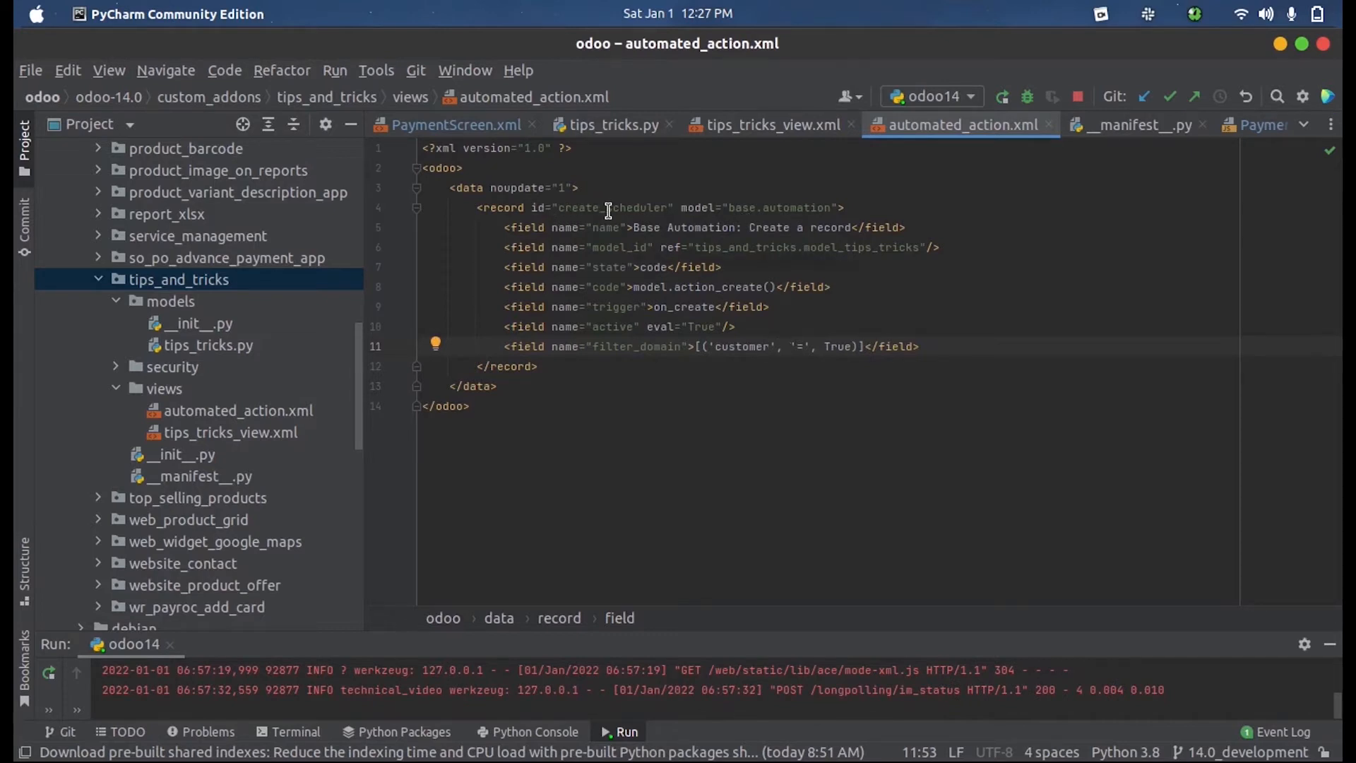
pyautogui.doubleClick(612, 207)
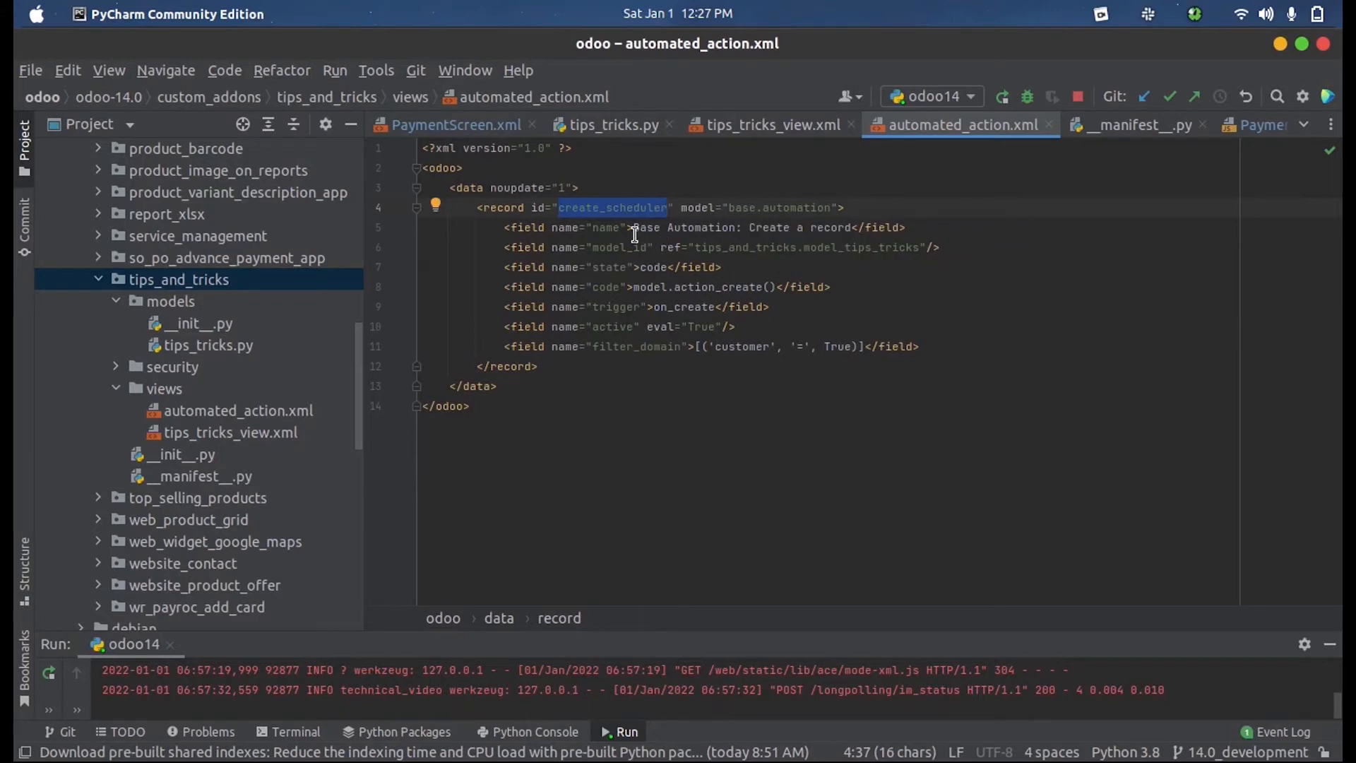
pyautogui.doubleClick(683, 226)
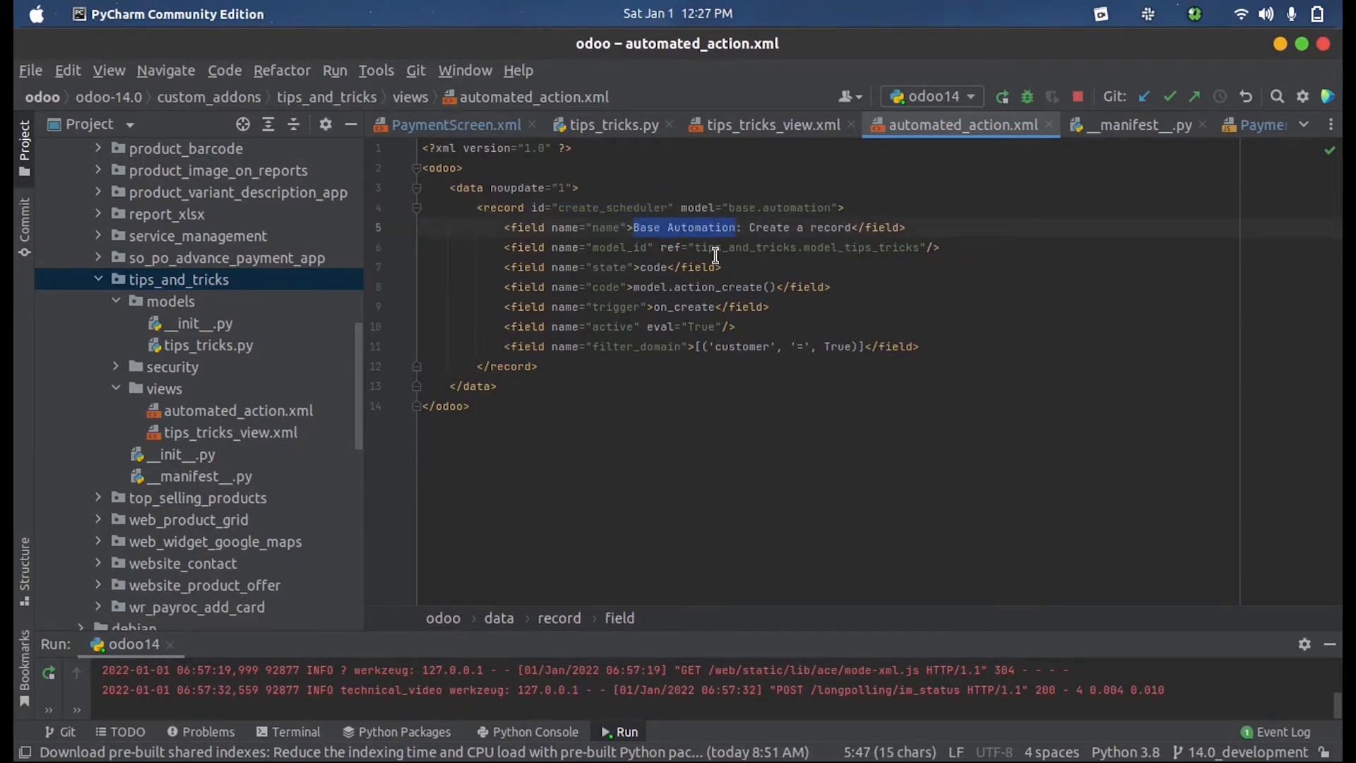
pyautogui.doubleClick(745, 247)
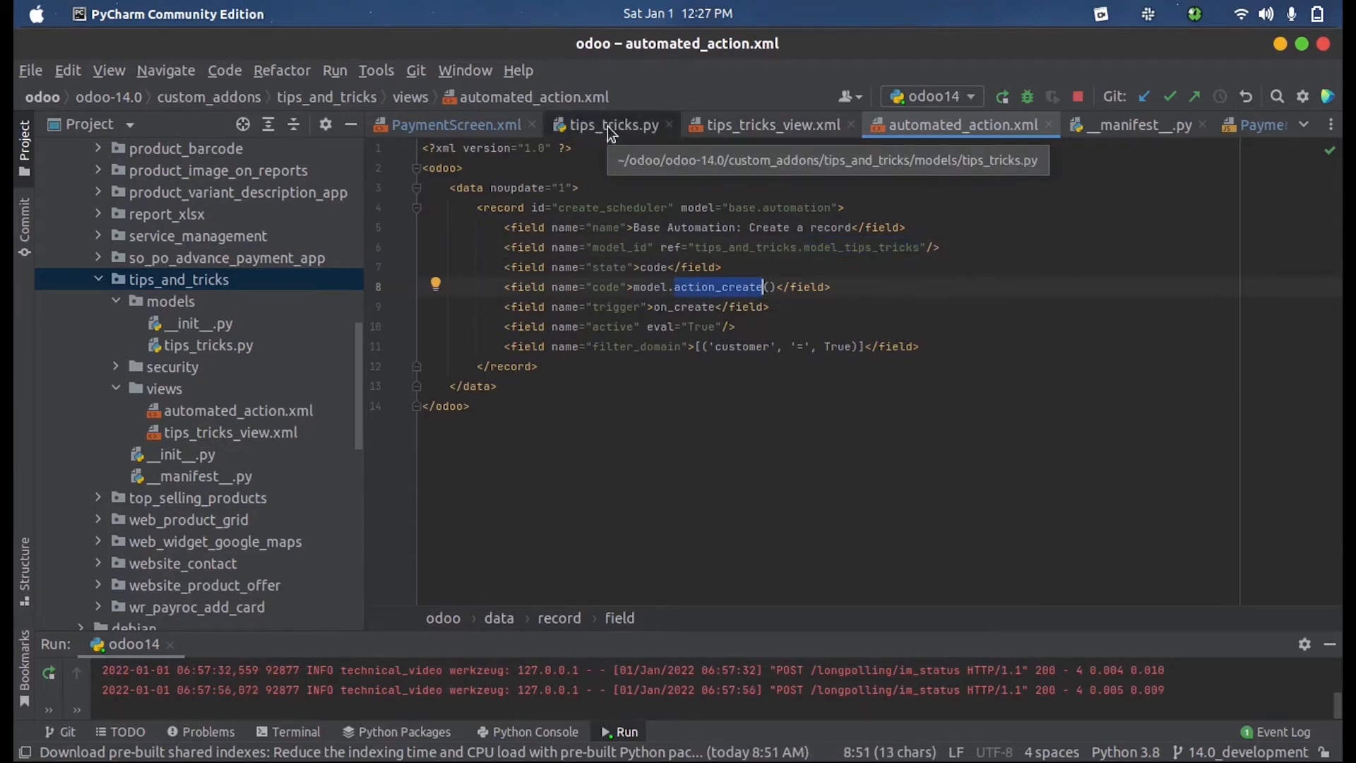
pyautogui.click(611, 125)
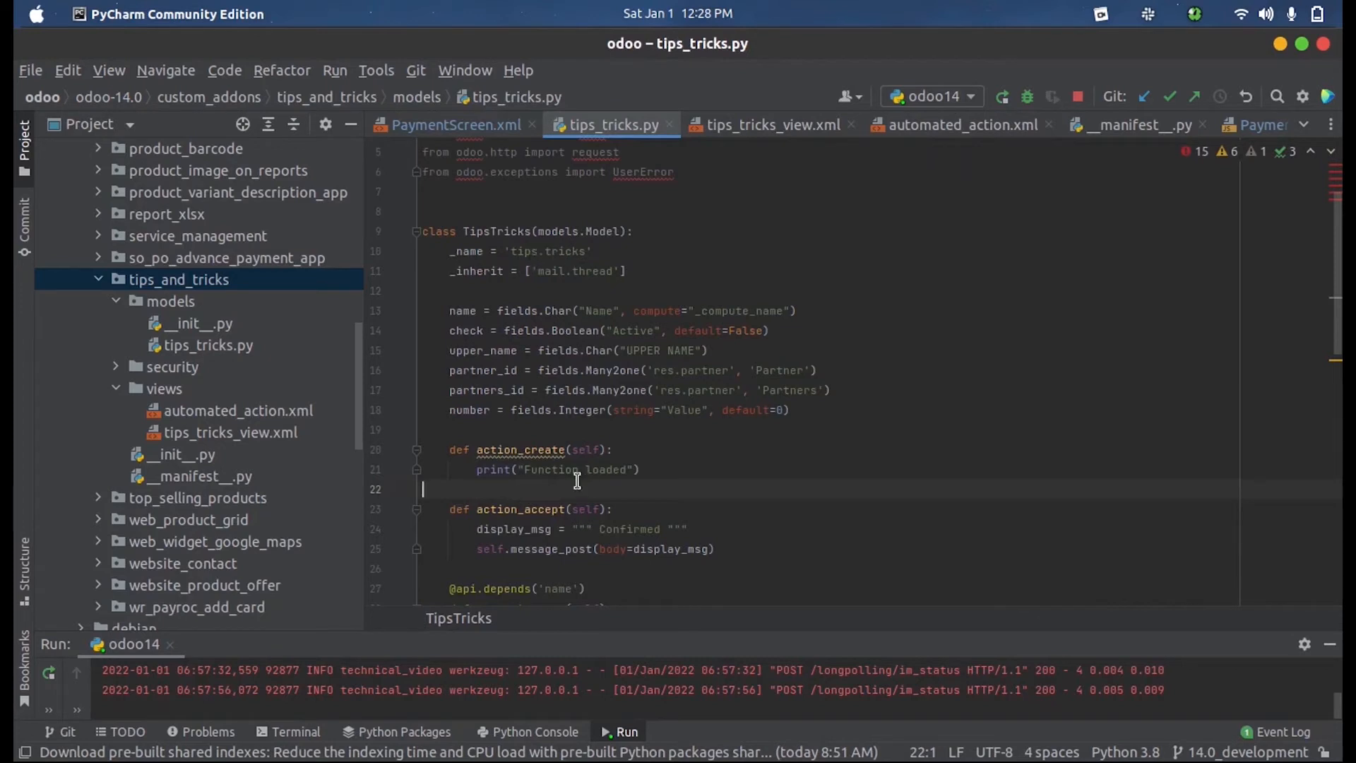
pyautogui.moveTo(567, 457)
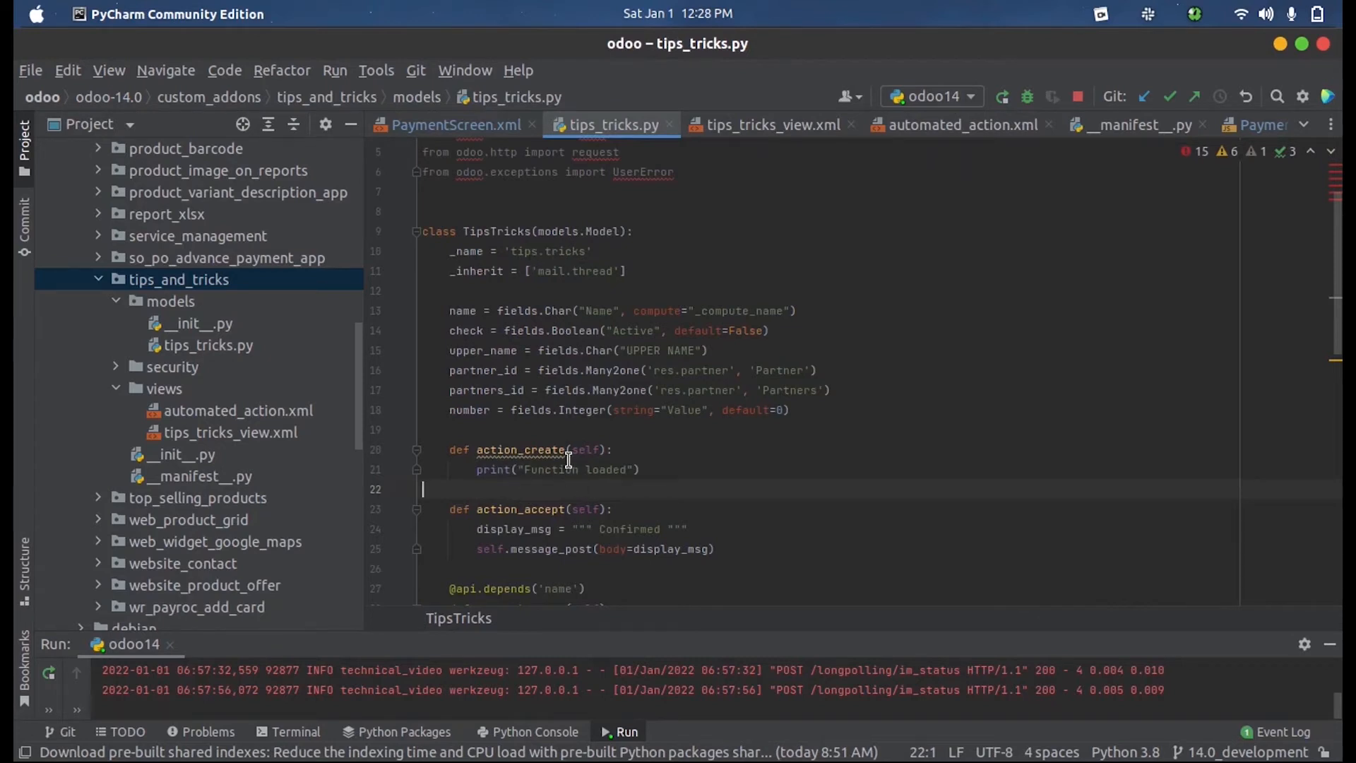
pyautogui.click(960, 124)
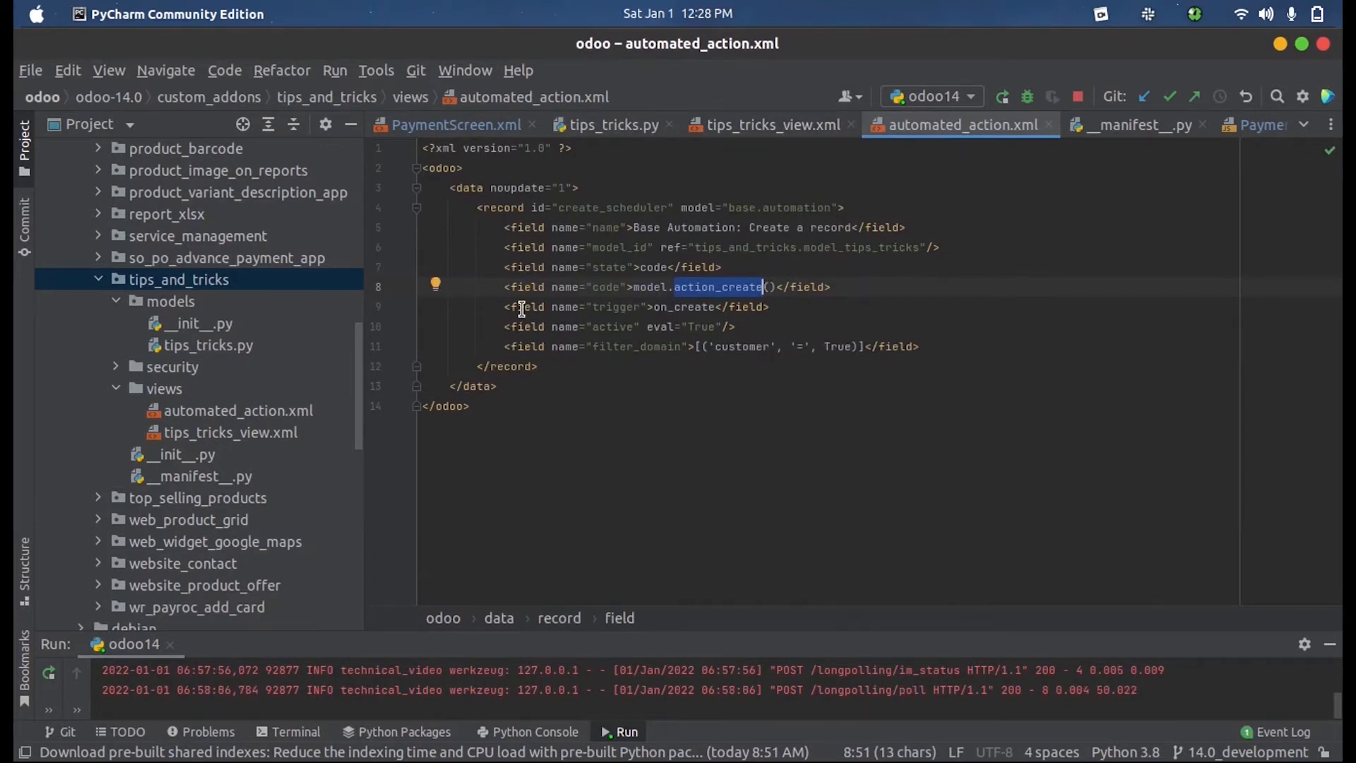
pyautogui.doubleClick(616, 306)
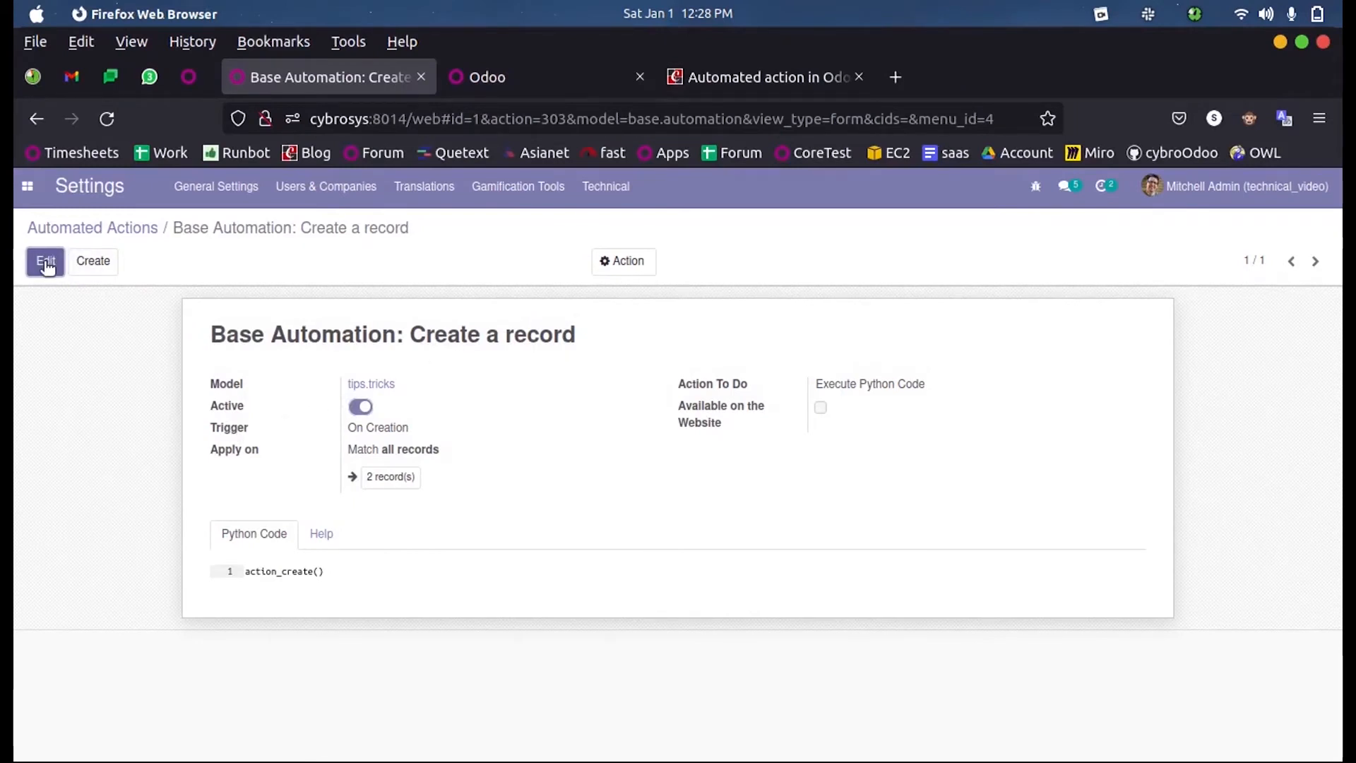
# - Edit the action form and review the Trigger choices, keeping On Creation selected
pyautogui.click(46, 261)
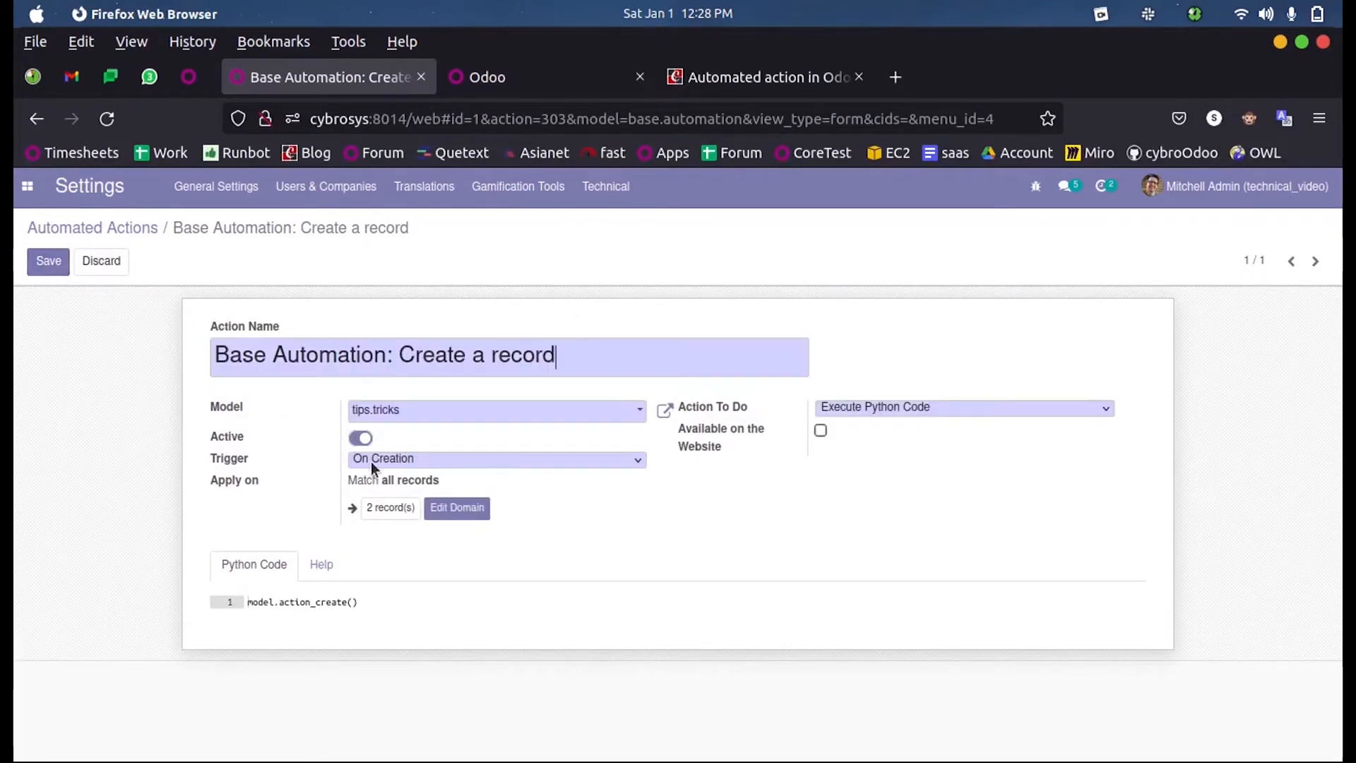
pyautogui.moveTo(379, 473)
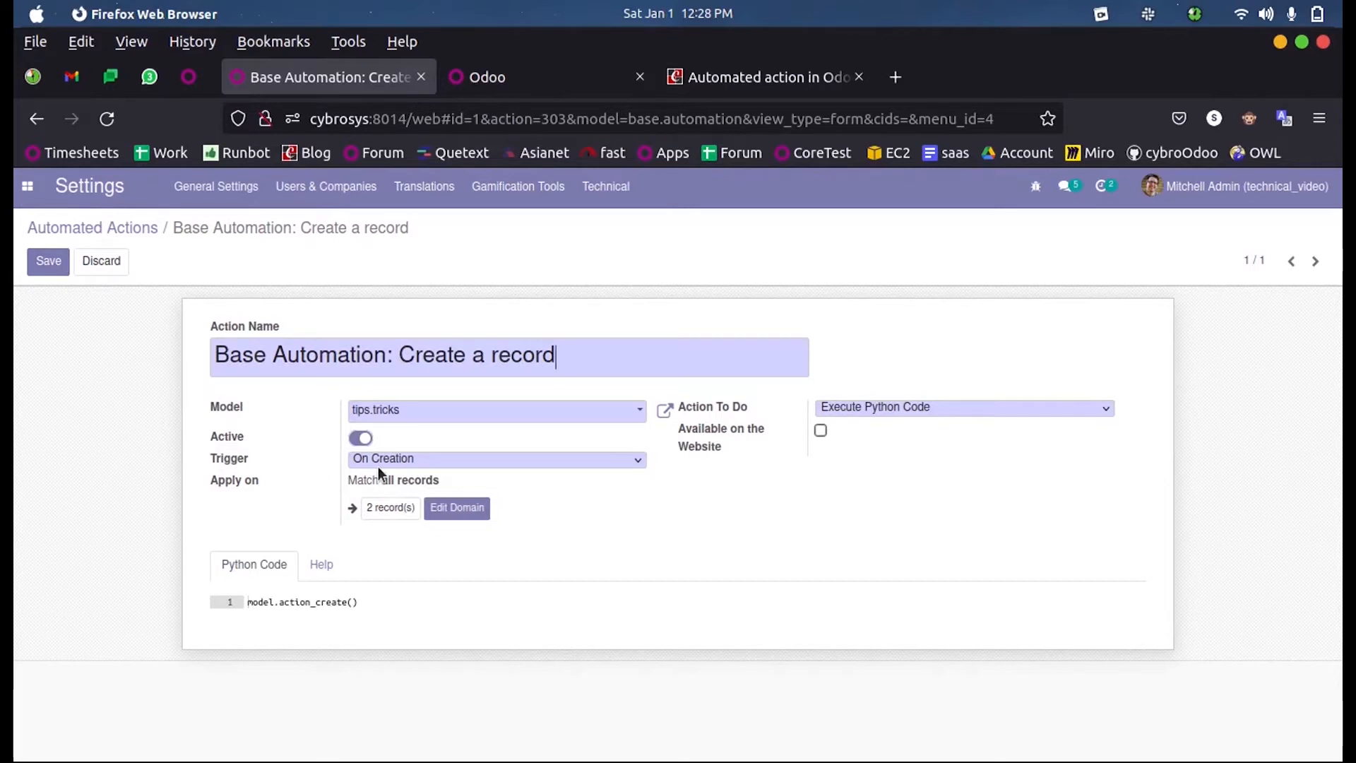
pyautogui.click(496, 457)
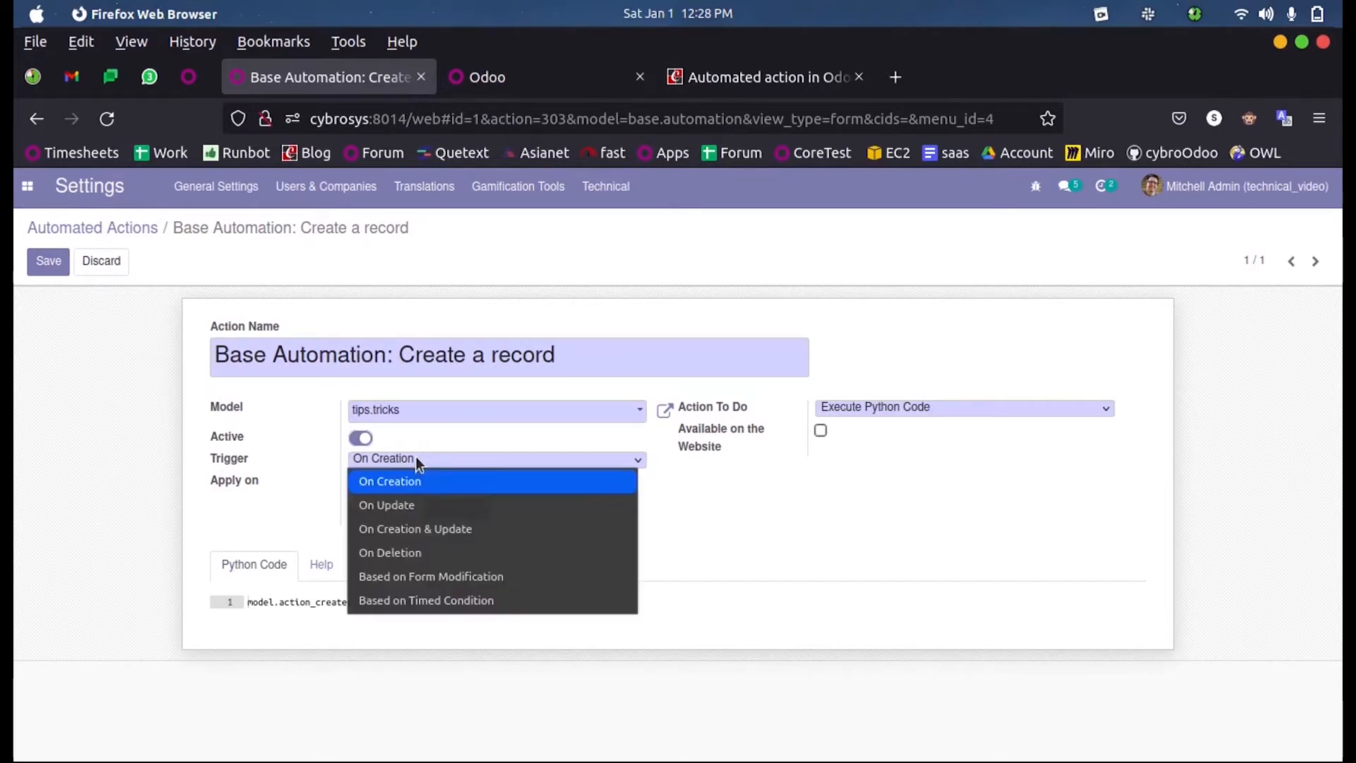
pyautogui.moveTo(405, 506)
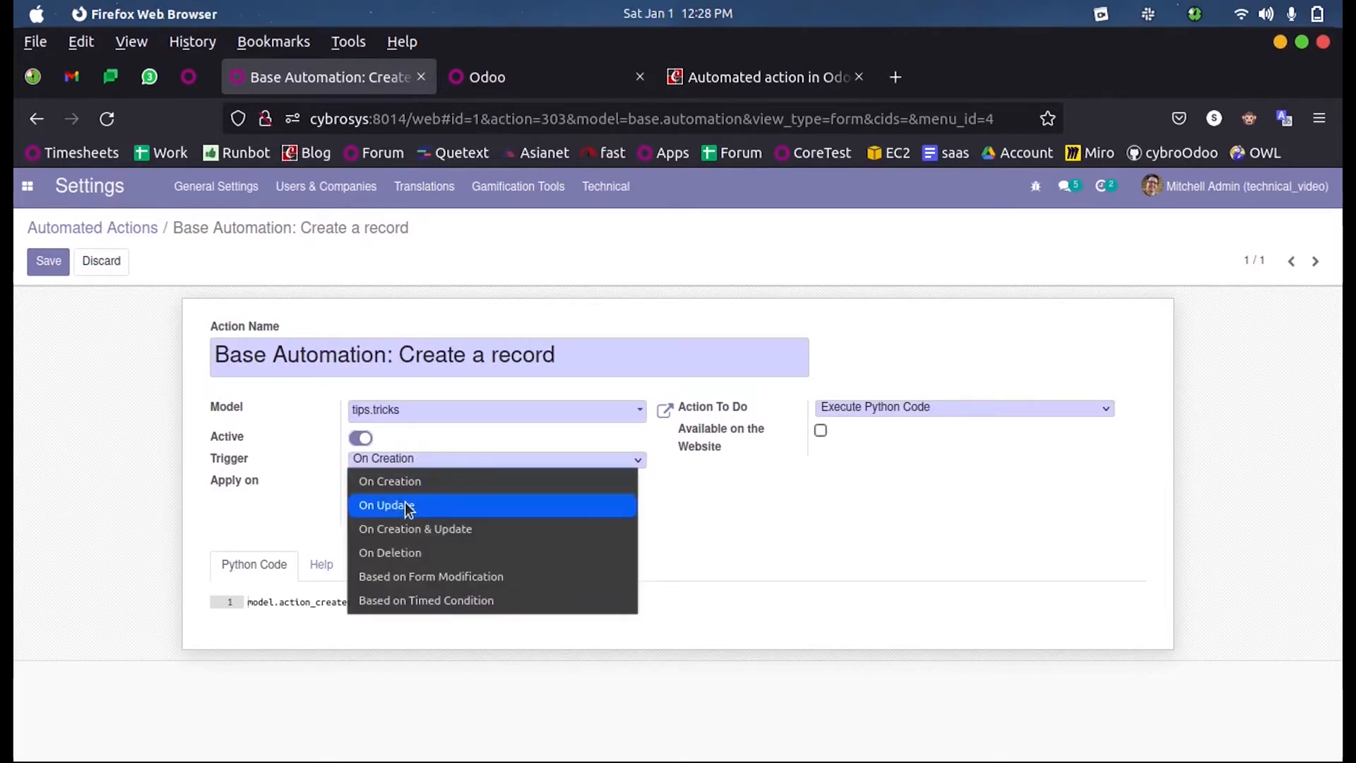
pyautogui.moveTo(387, 534)
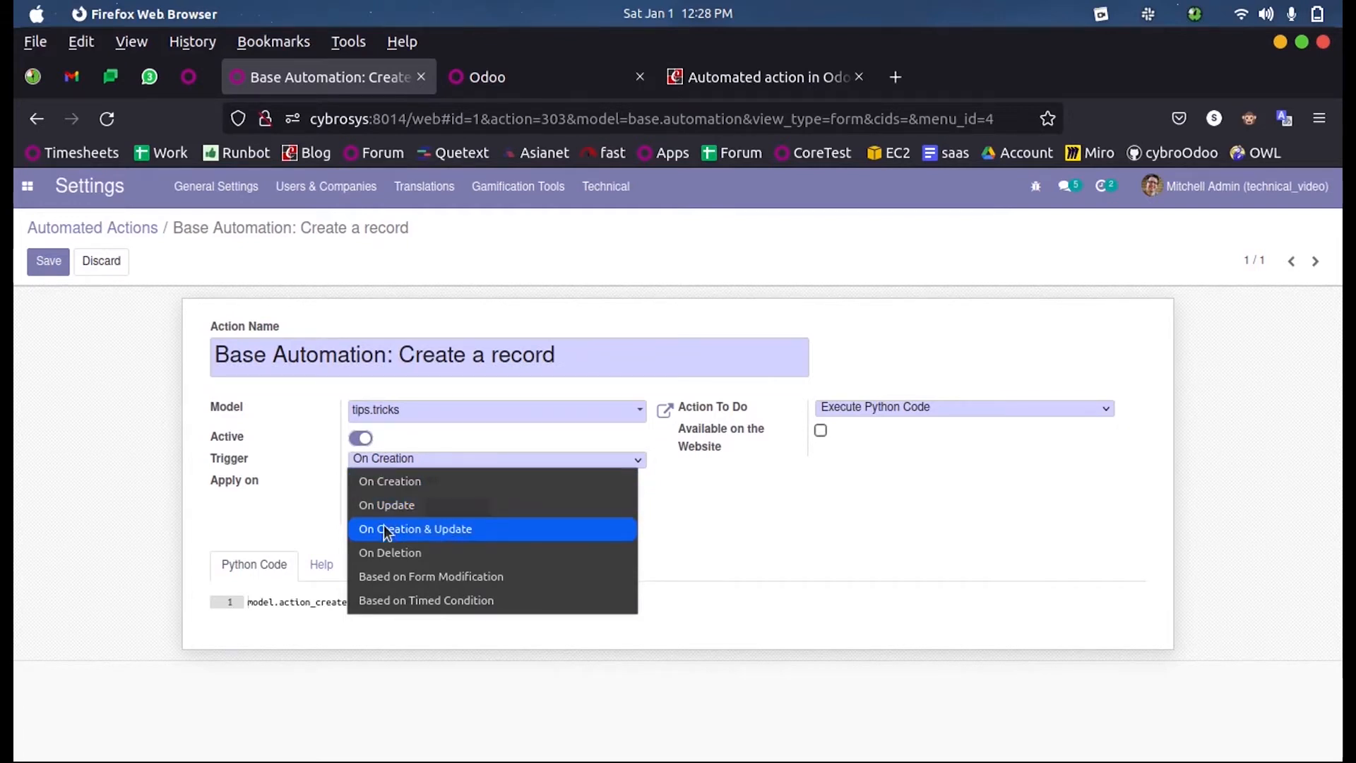
pyautogui.moveTo(430, 552)
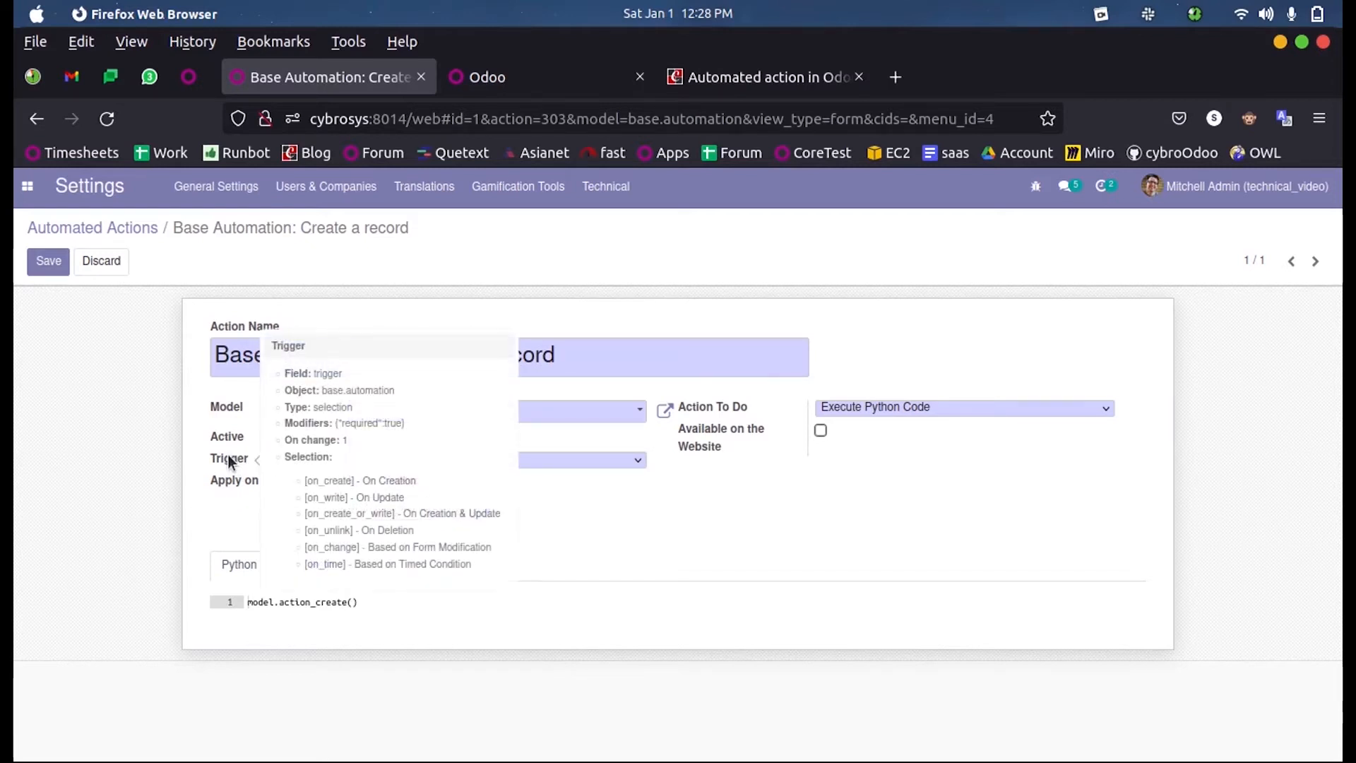
pyautogui.press('Cmd+Tab')
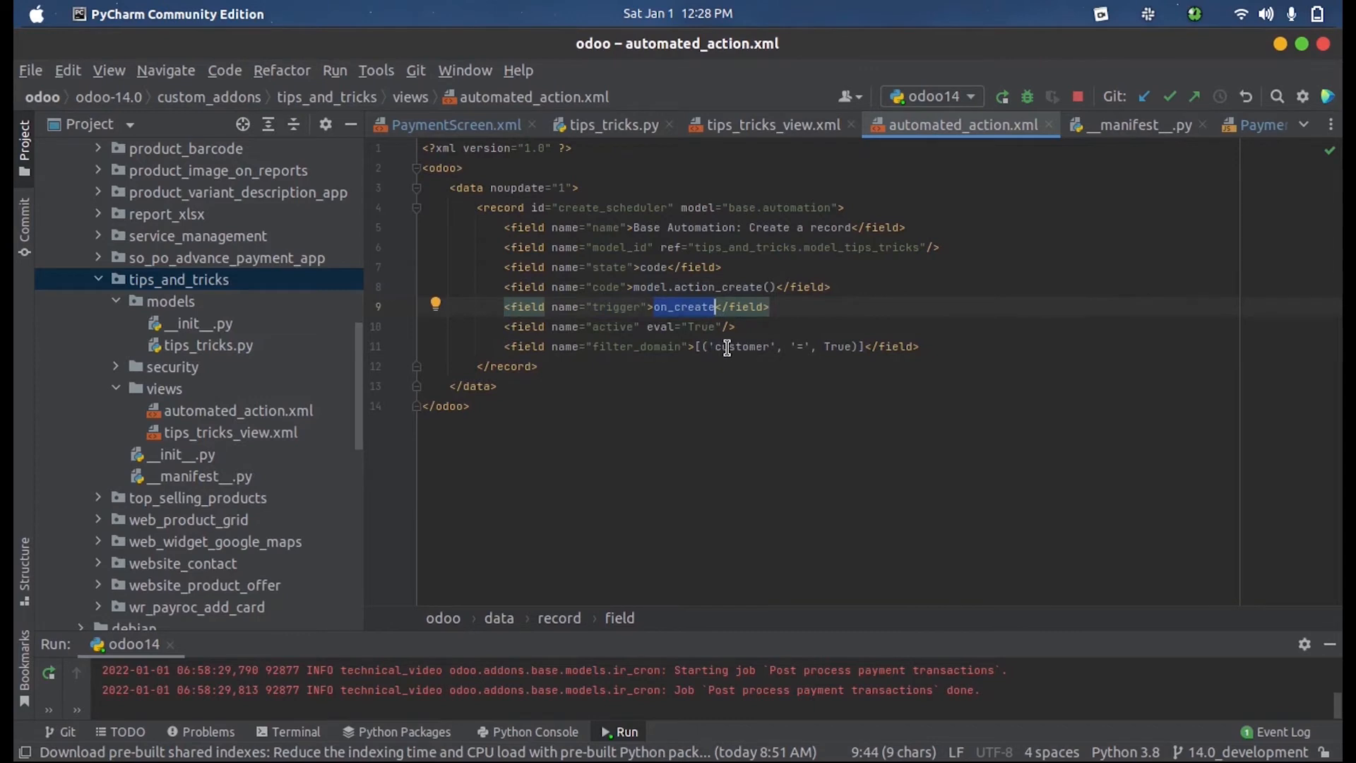
pyautogui.moveTo(702, 309)
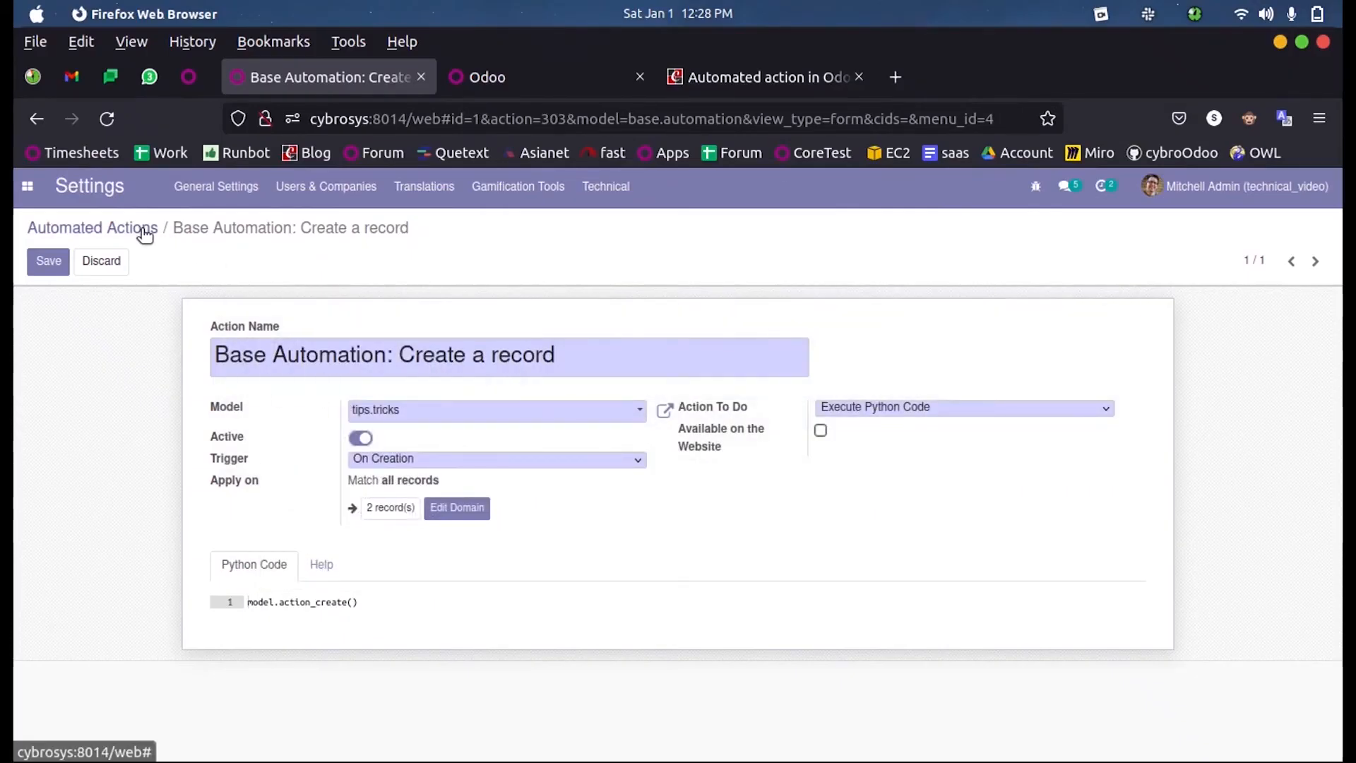
# - Start a new Tips and Tricks record and search the partner field
pyautogui.click(92, 227)
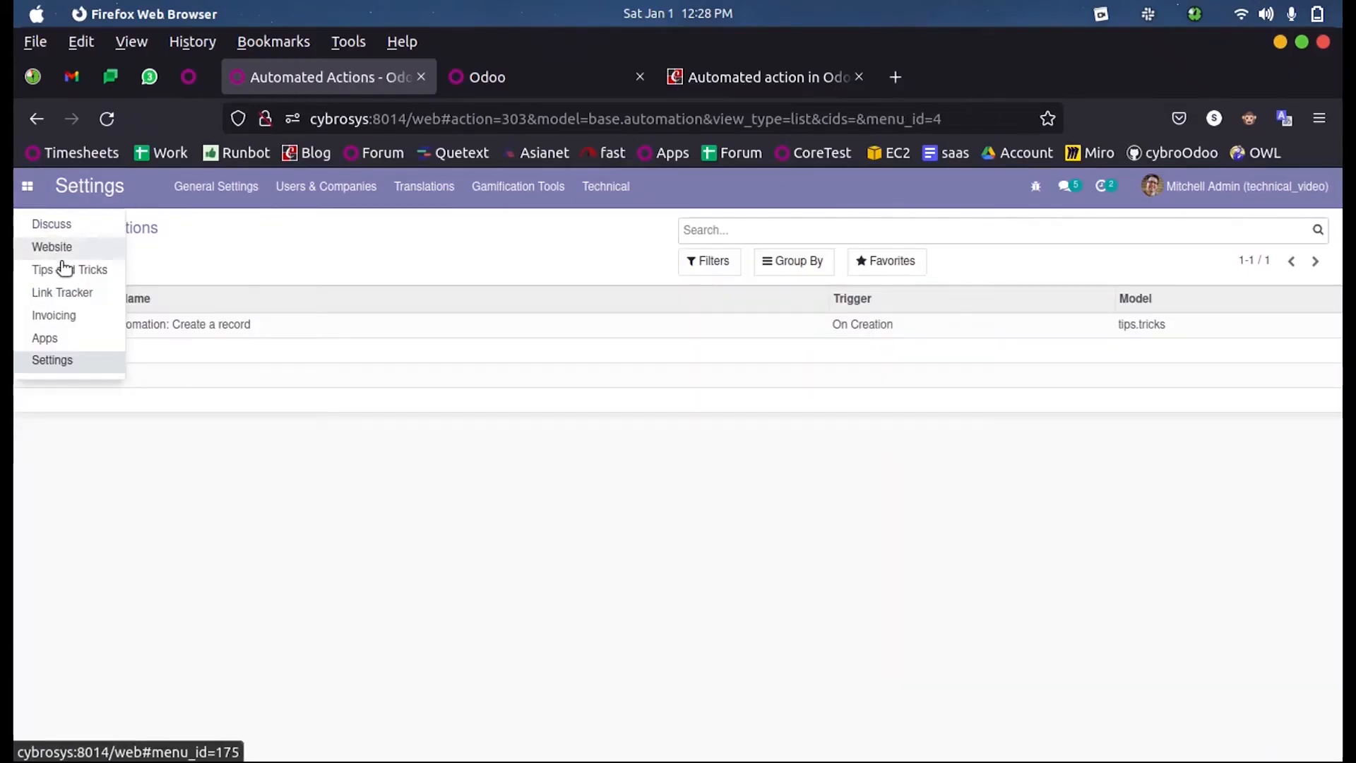
pyautogui.click(69, 268)
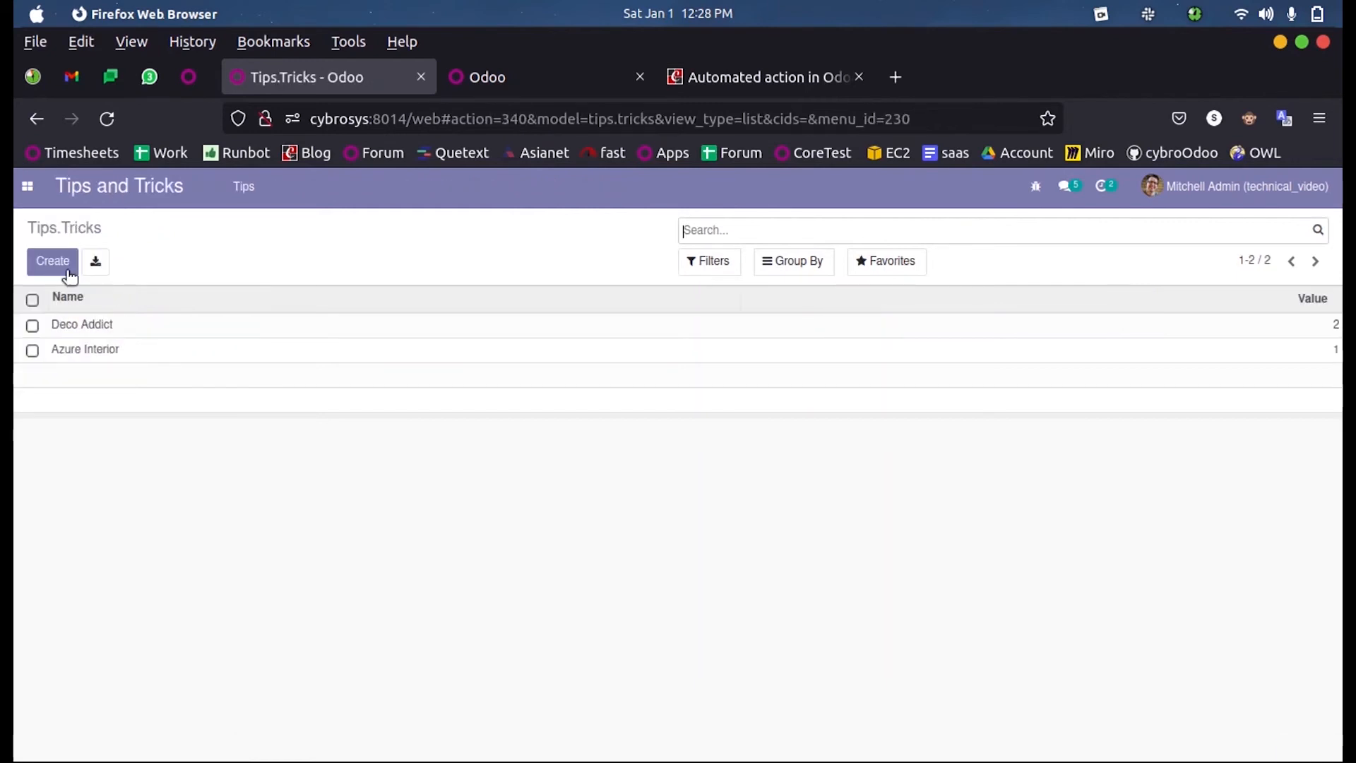
pyautogui.click(52, 261)
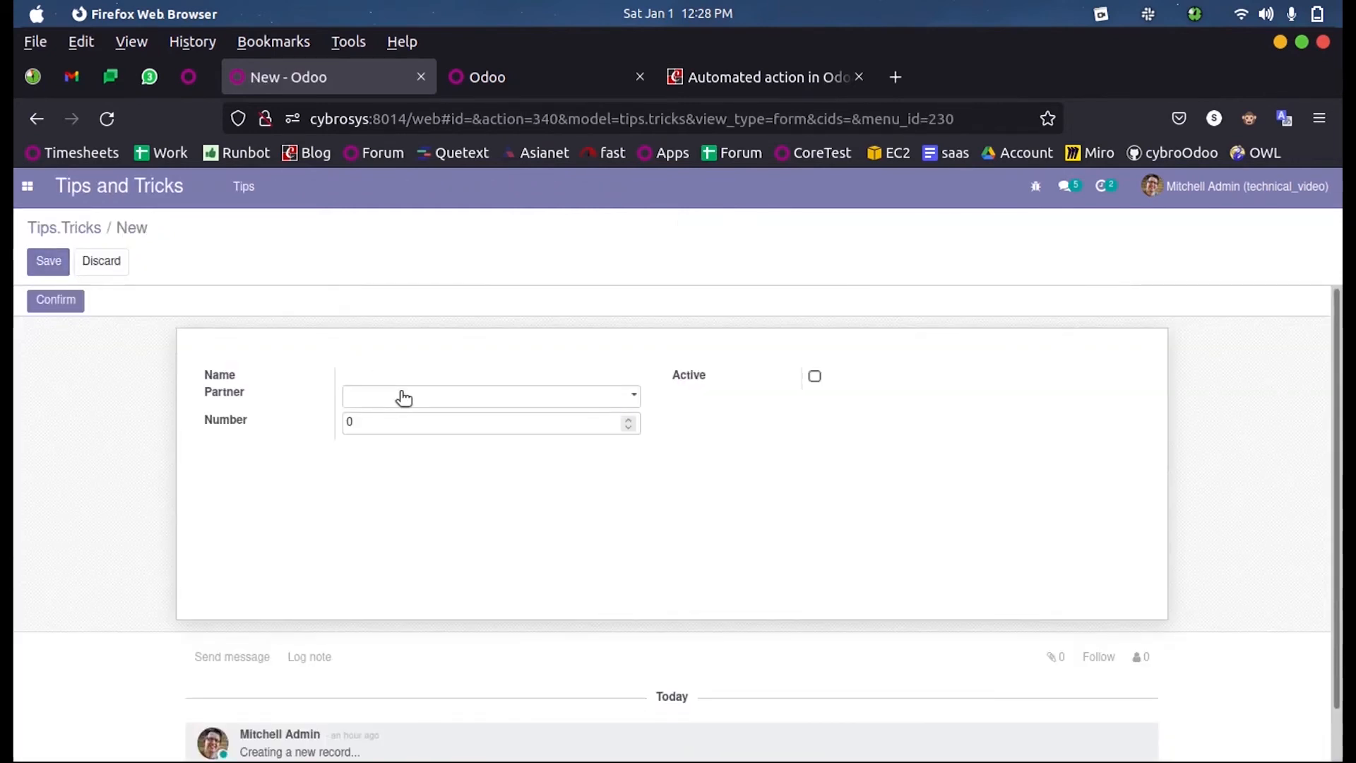
pyautogui.write('tets')
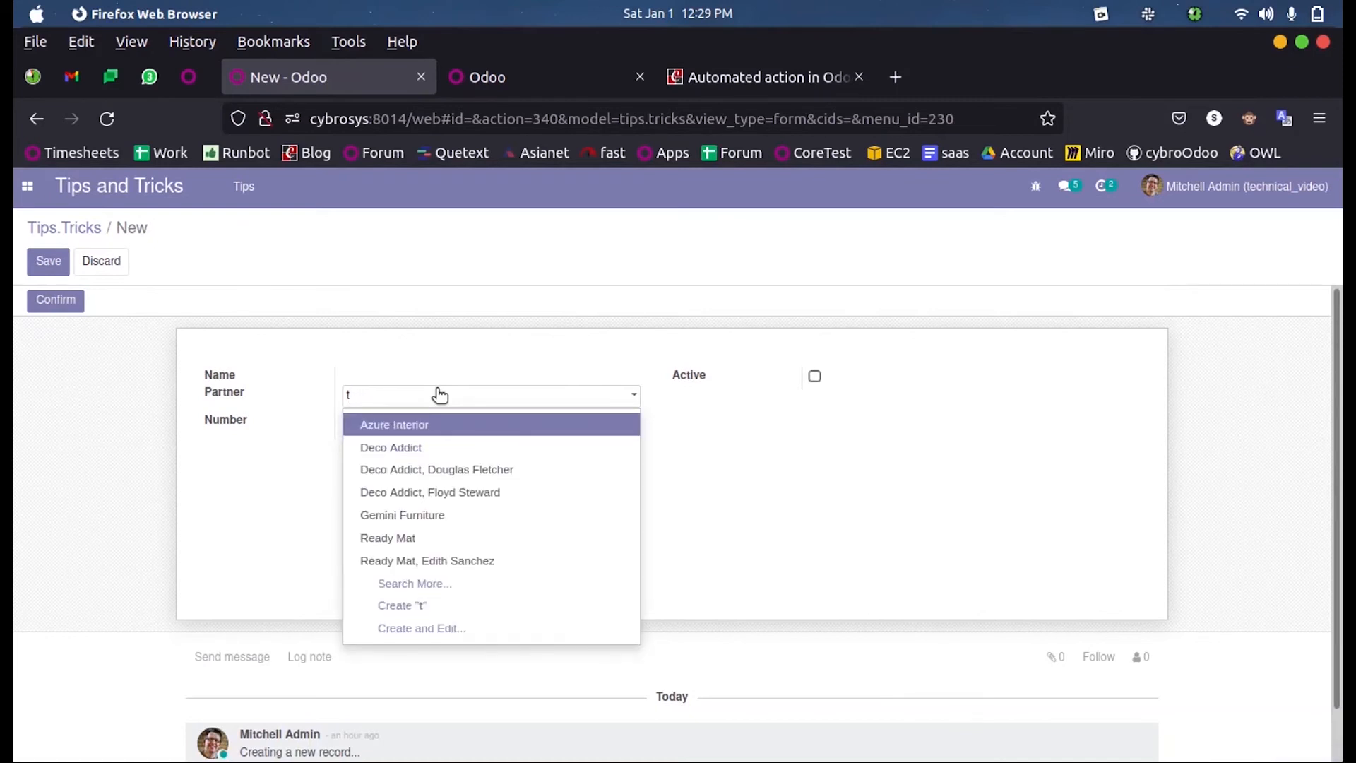
# - Save the record with partner Ready Mat and Number 2
pyautogui.click(387, 537)
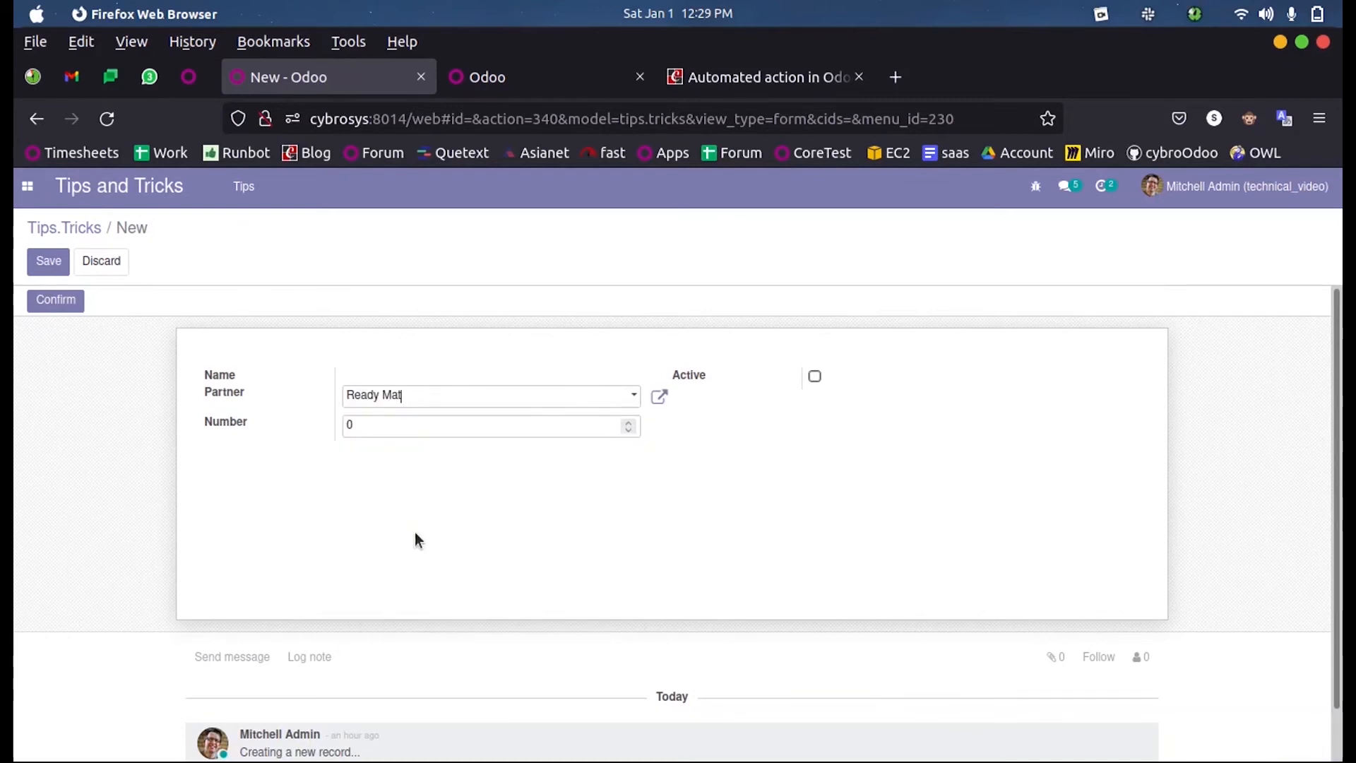
pyautogui.click(627, 421)
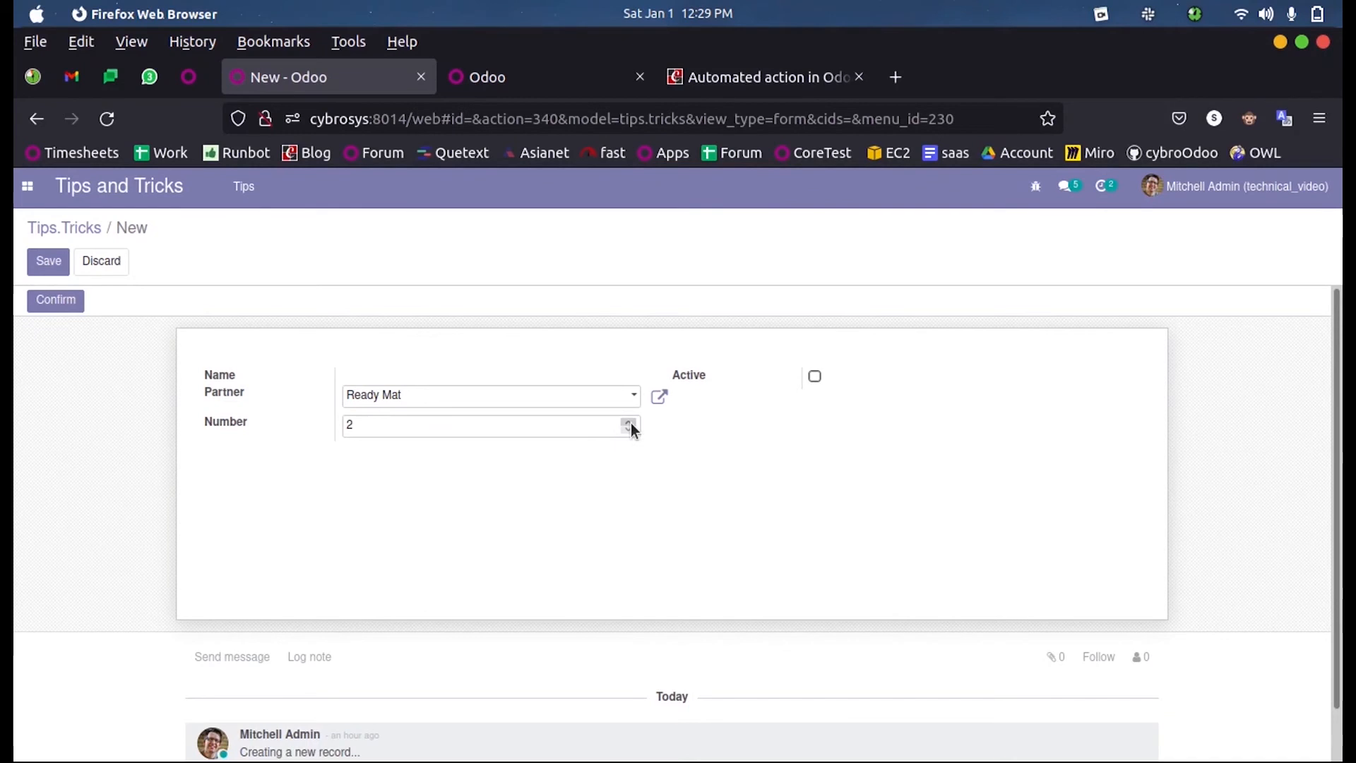
pyautogui.click(48, 261)
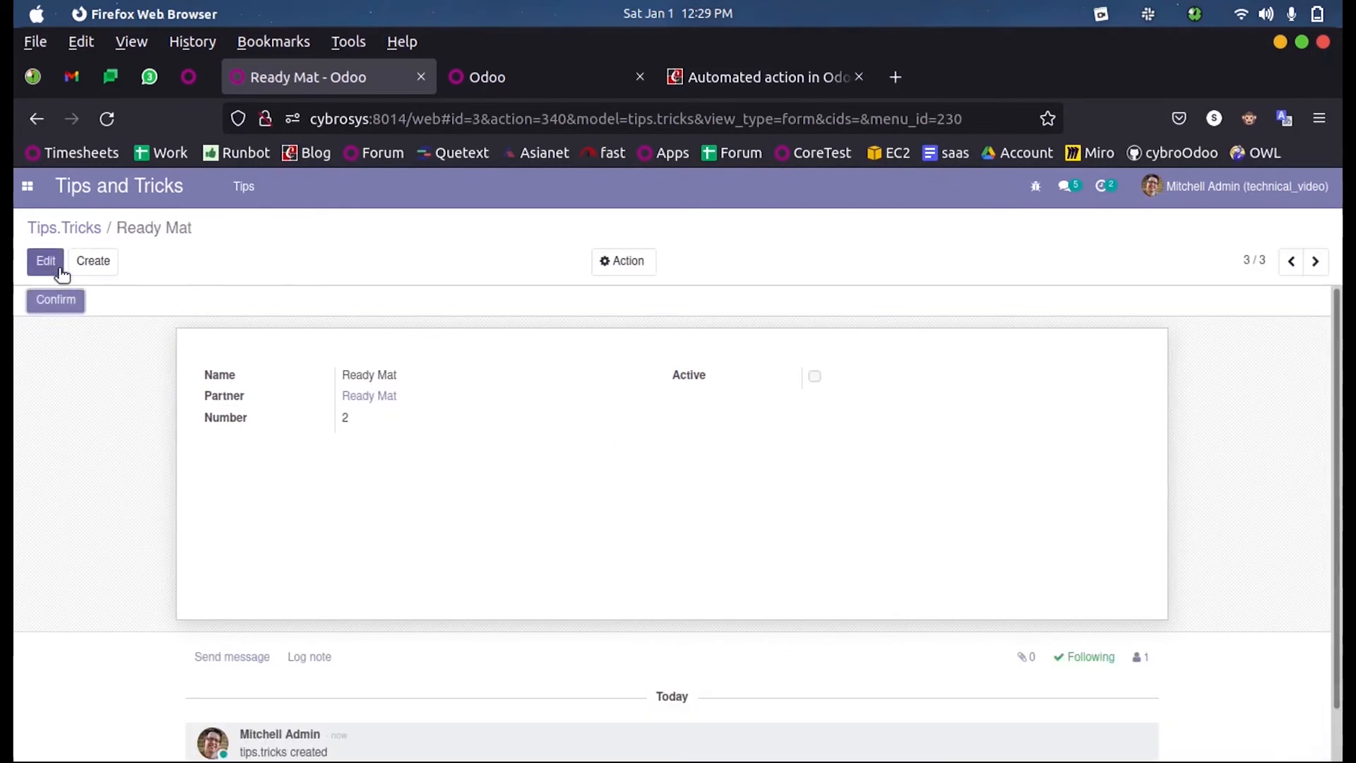
pyautogui.click(555, 726)
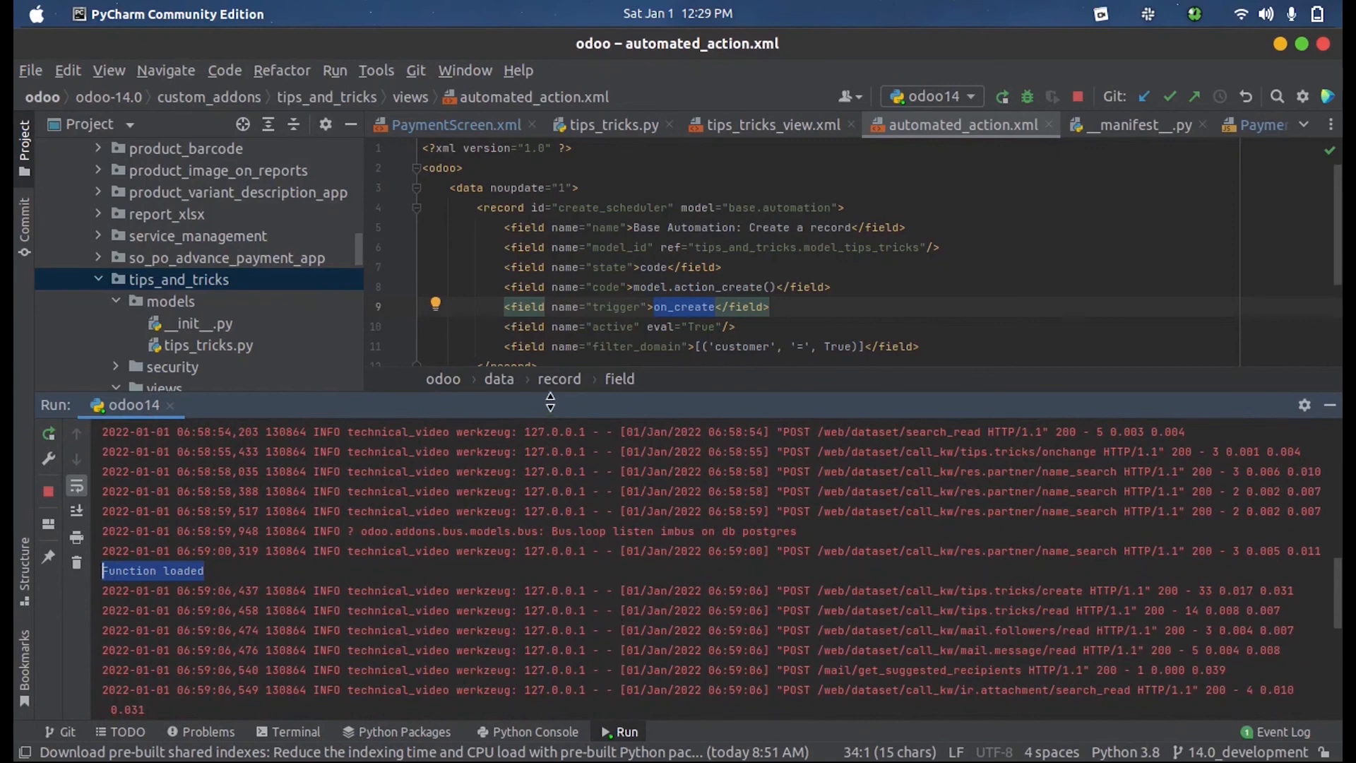
# - Confirm the 'function loaded' log line and hide PyCharm's run output
pyautogui.click(1331, 406)
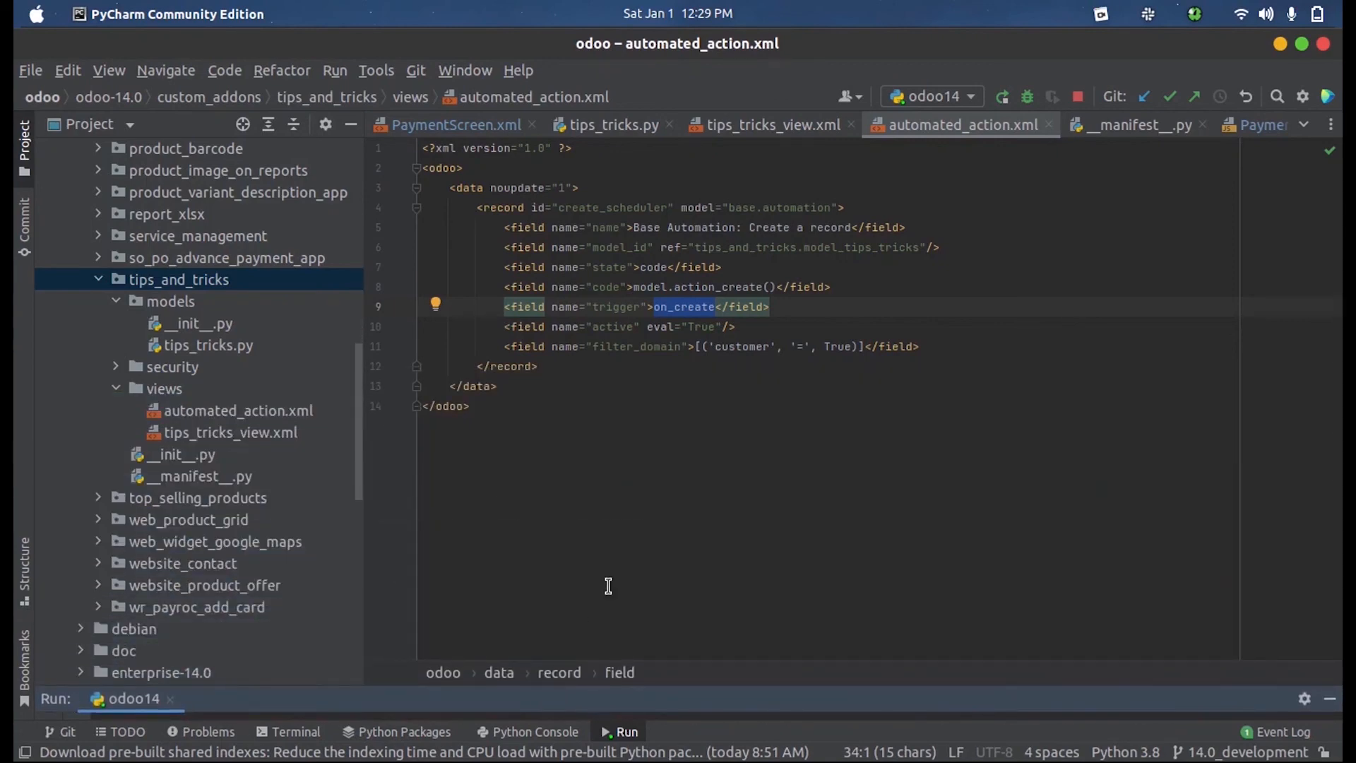
pyautogui.moveTo(648, 539)
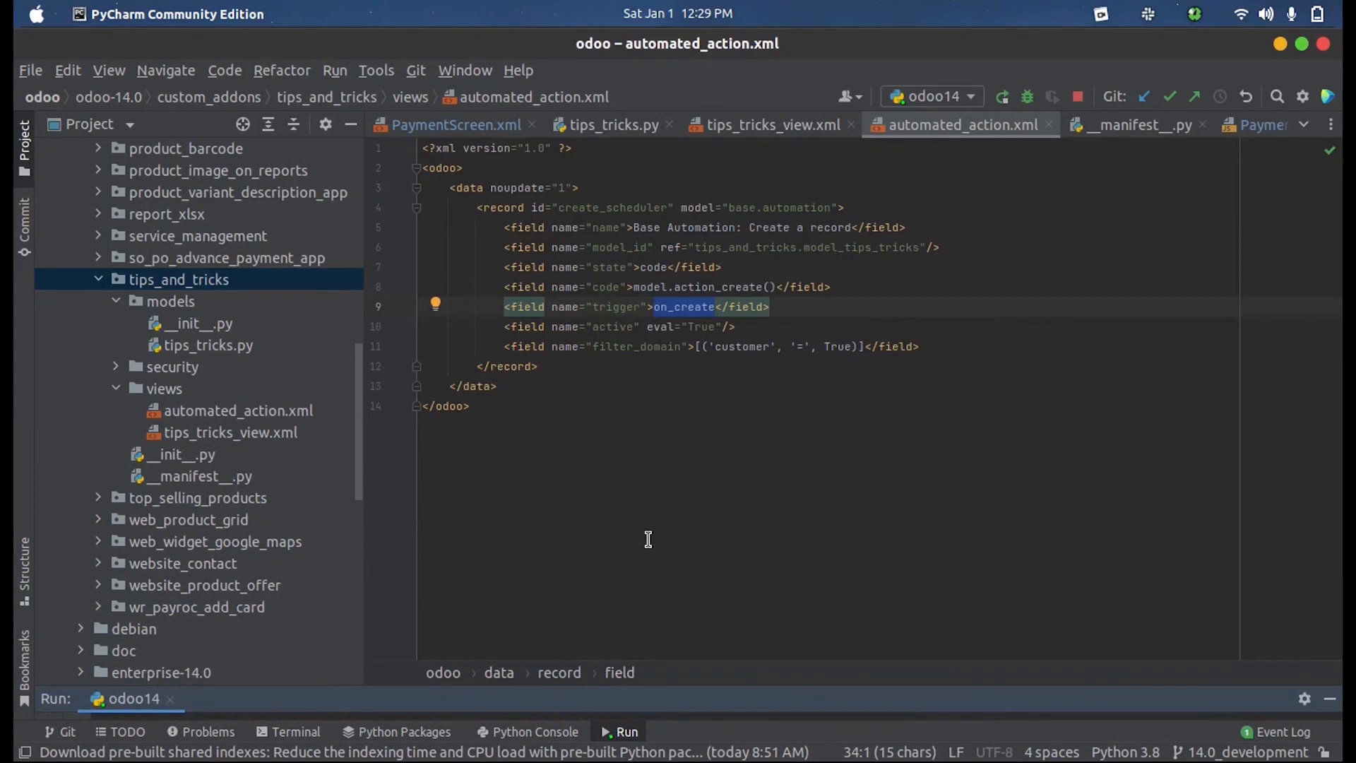